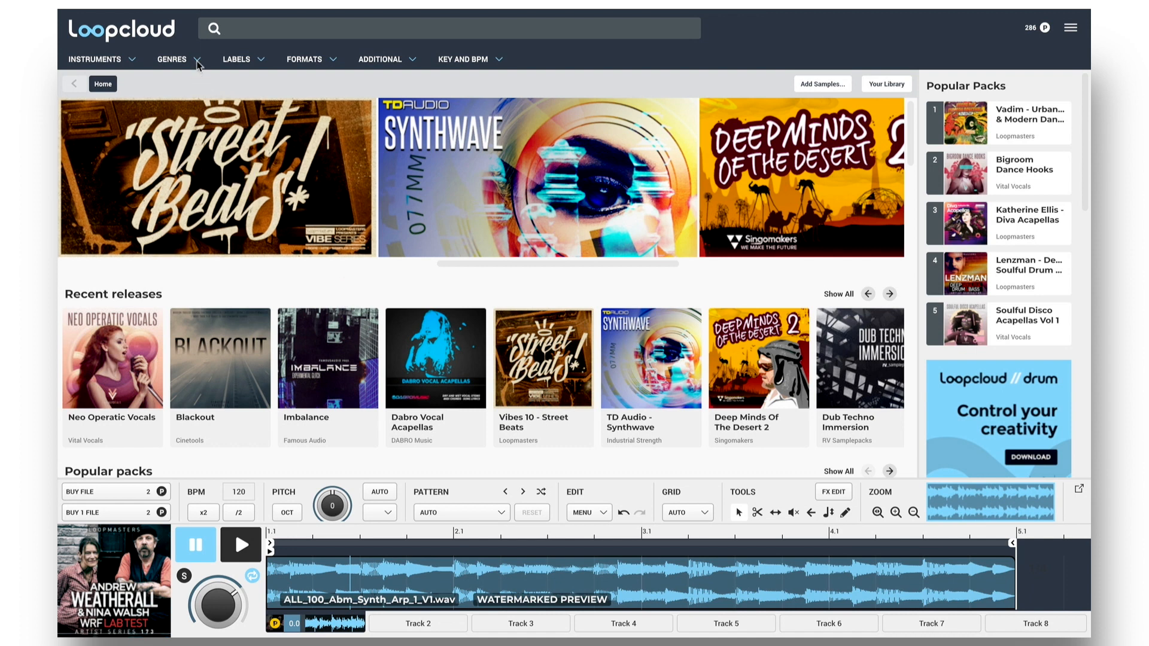
Browse the Genres and Instruments menus, then tag the search with Bongo under Percussion
click(172, 60)
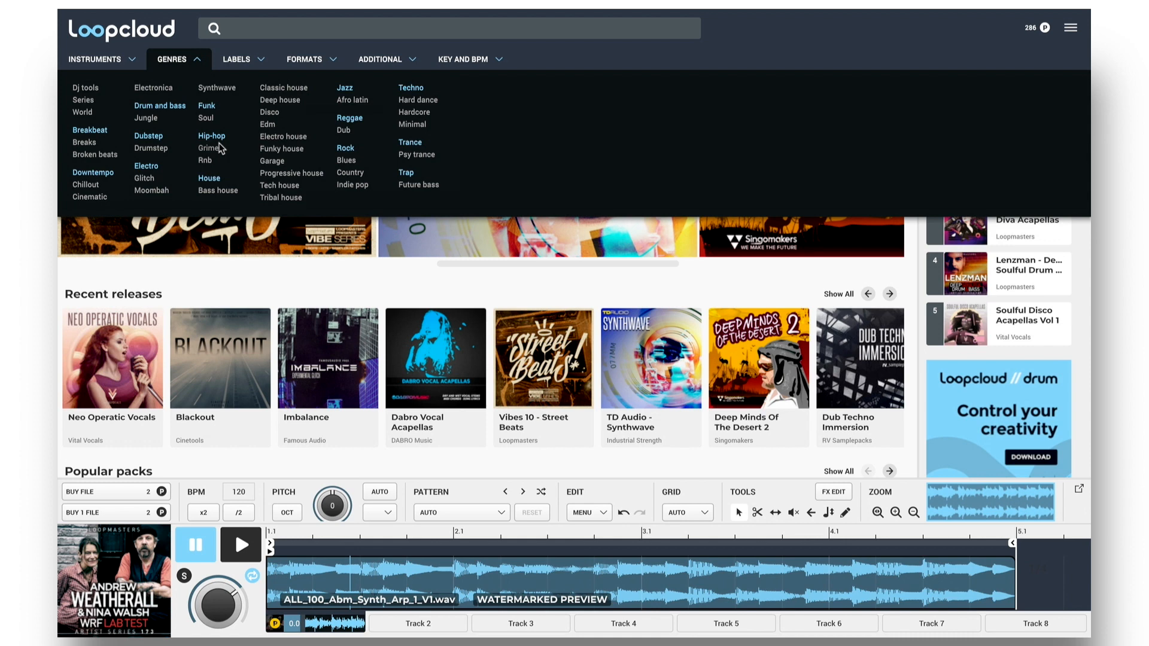
mouse_move(261, 137)
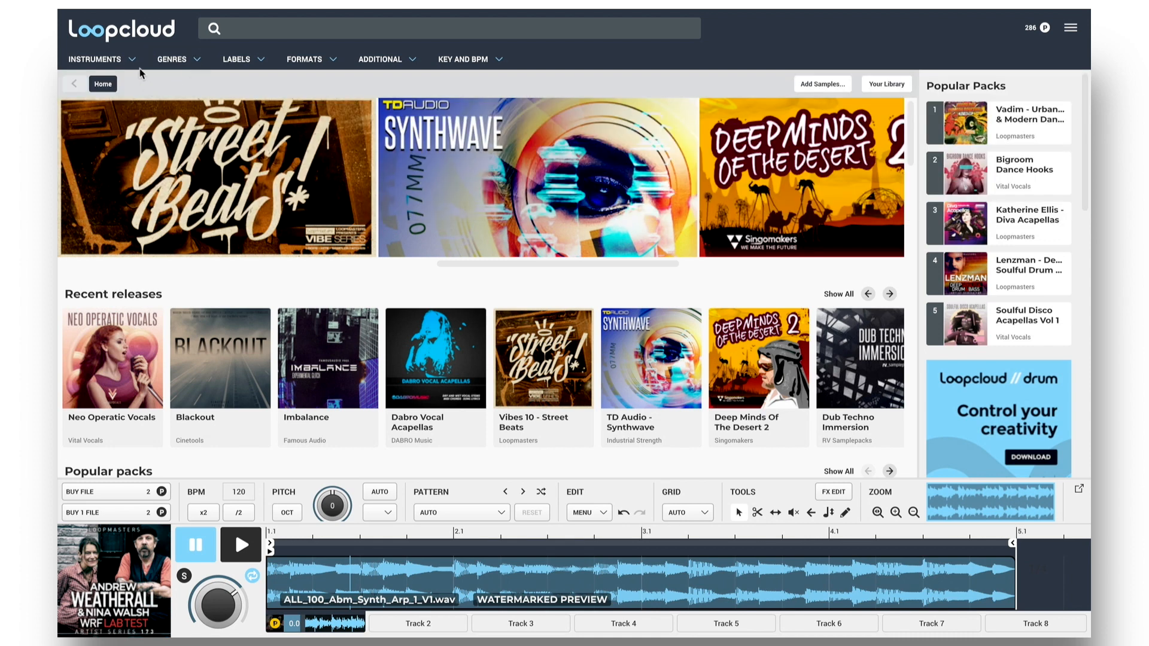
click(94, 59)
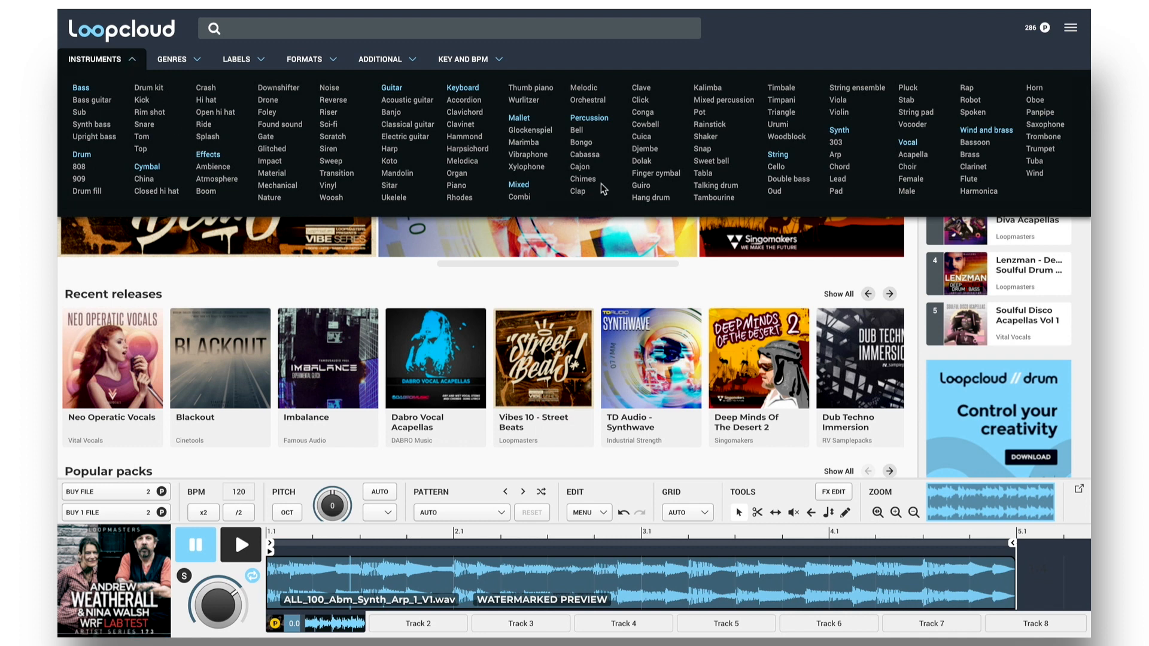
click(580, 142)
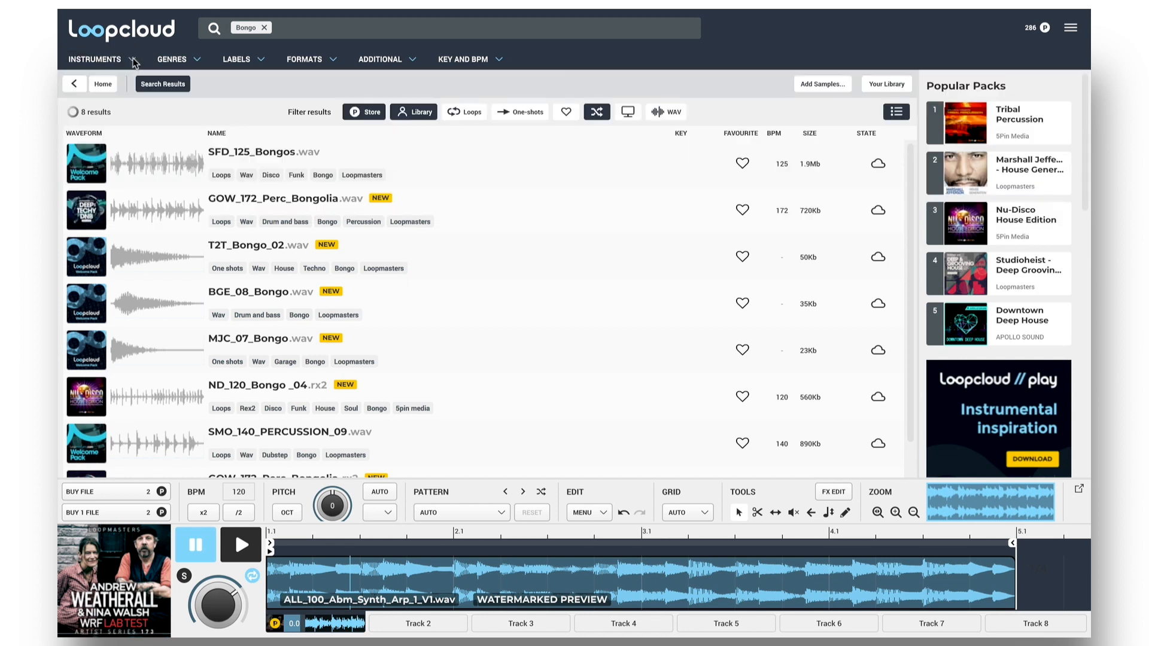
Limit the Bongo results to loops, toggle Library and Store, and shuffle the results
click(463, 112)
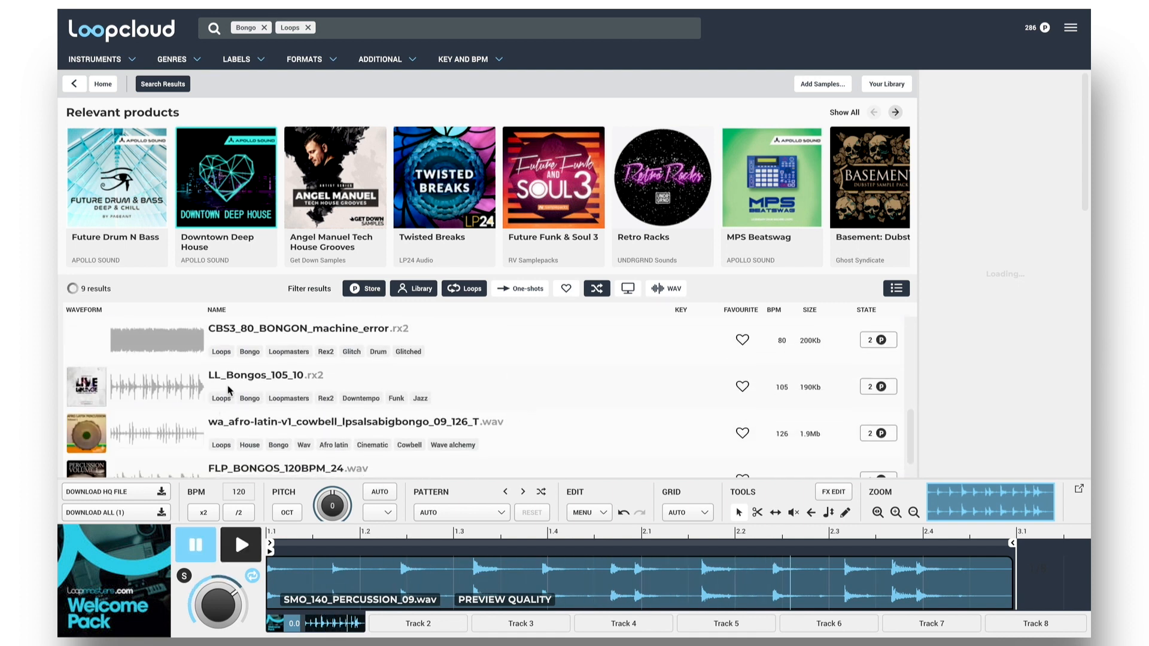
click(294, 386)
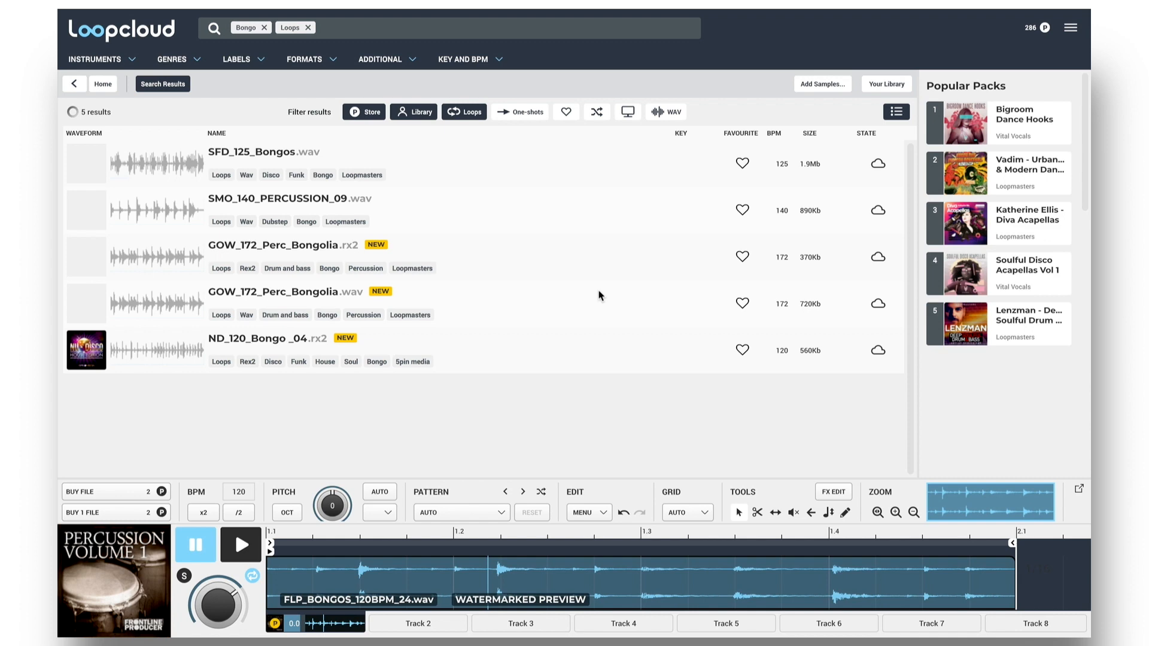
click(597, 112)
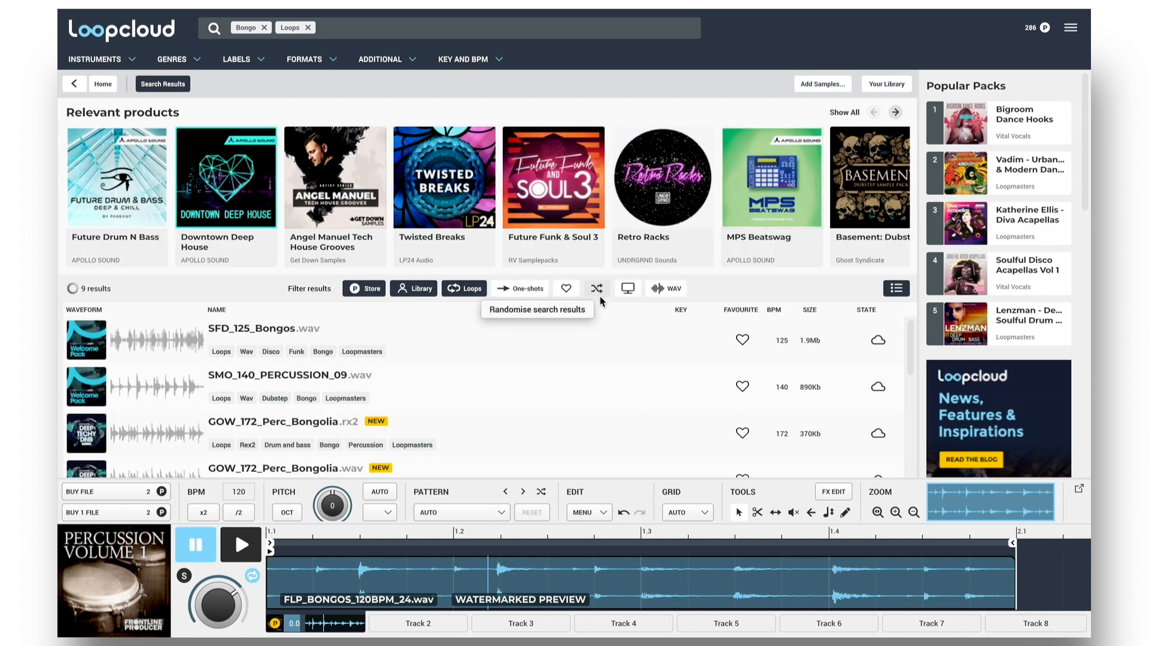
click(597, 288)
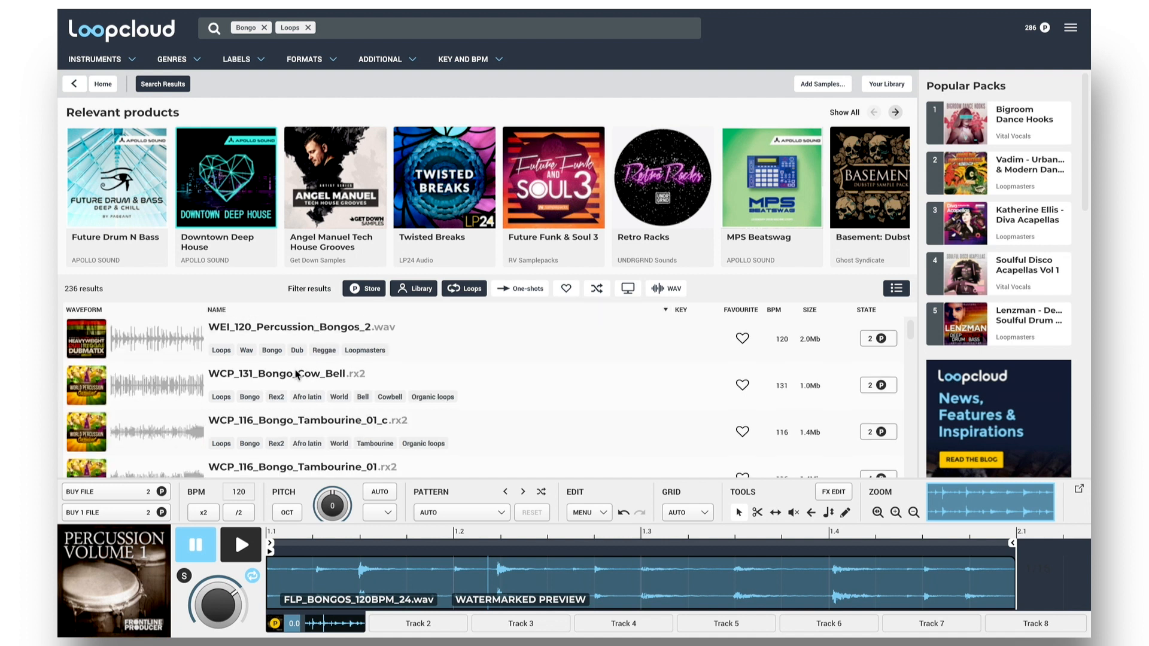
Preview the bongo cowbell and room bongo loops, then add a 114–126 BPM range
click(294, 374)
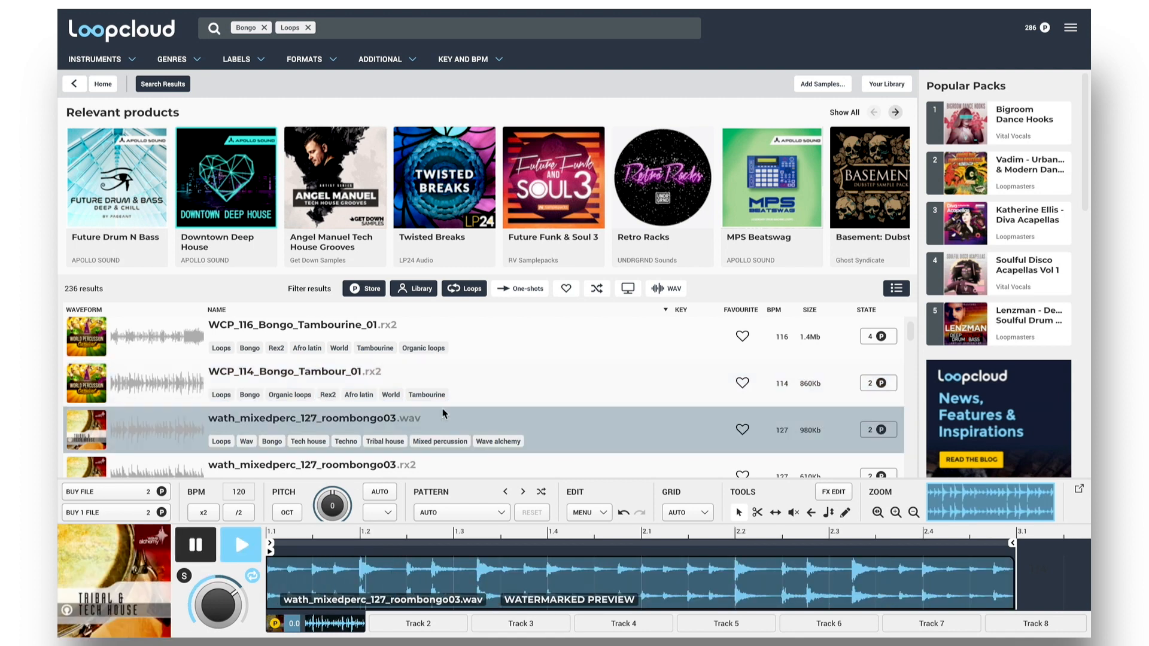
click(240, 544)
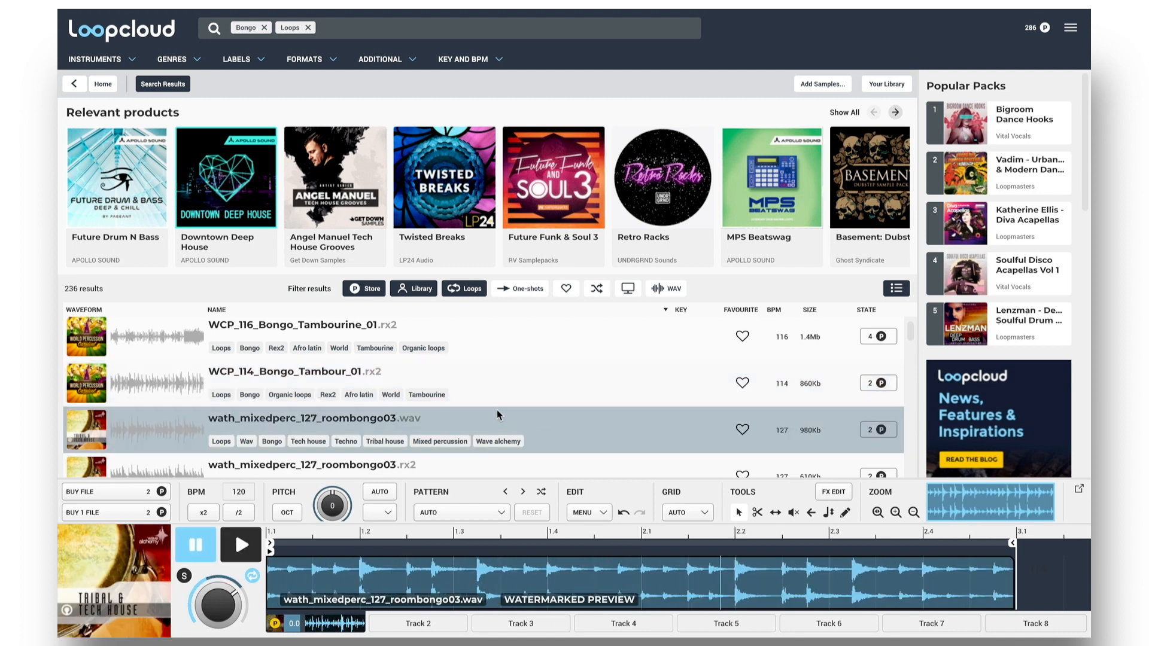
click(463, 59)
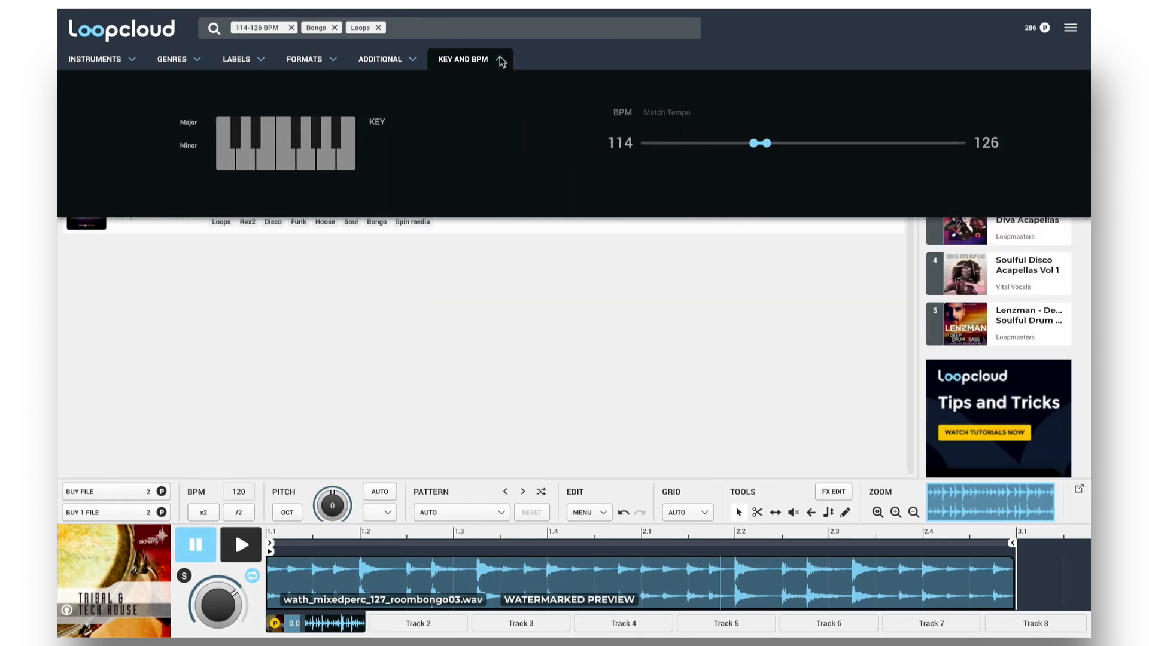
Close the tempo panel and preview the HIE_121_Bongo_2 loop
click(462, 59)
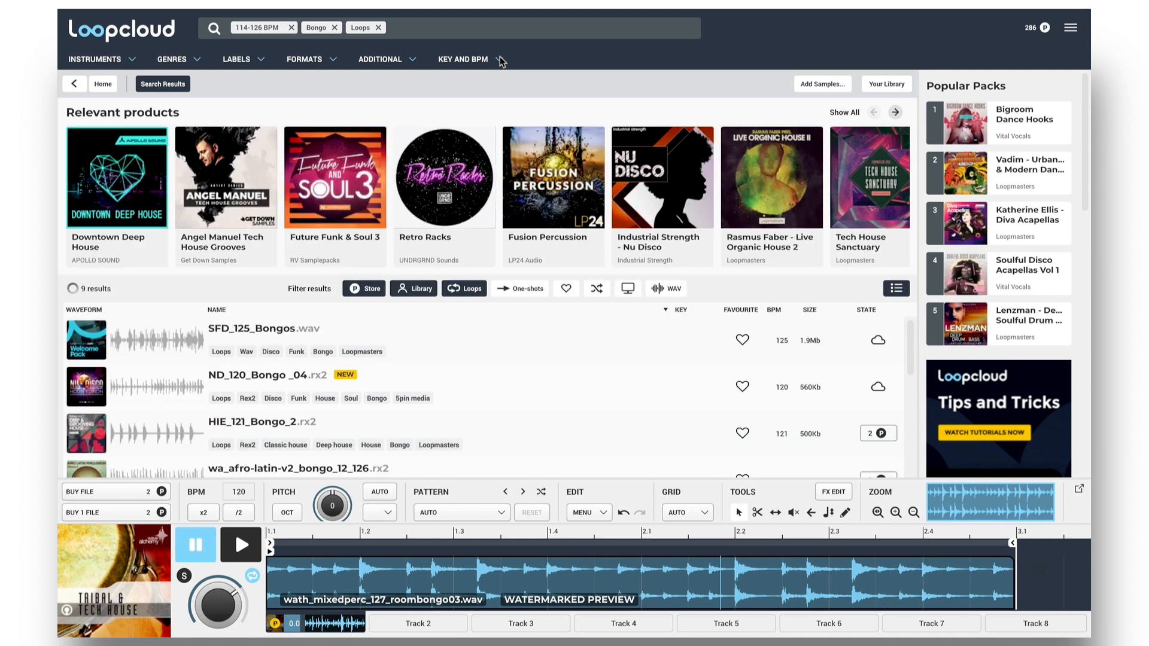
scroll(down, 3)
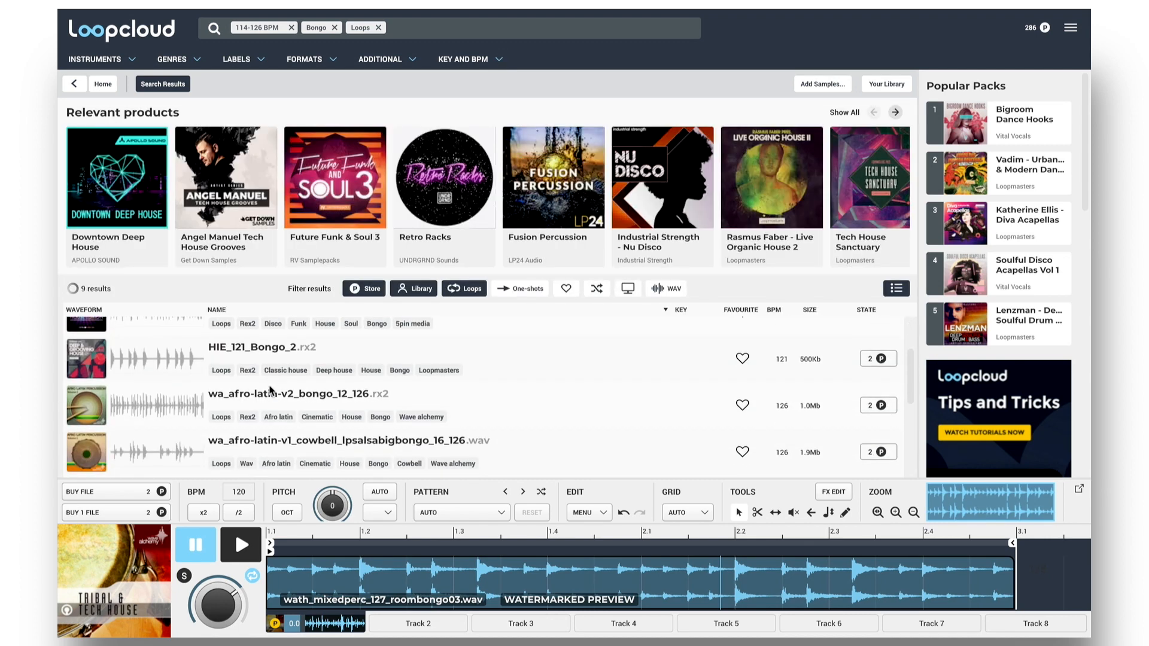
click(293, 346)
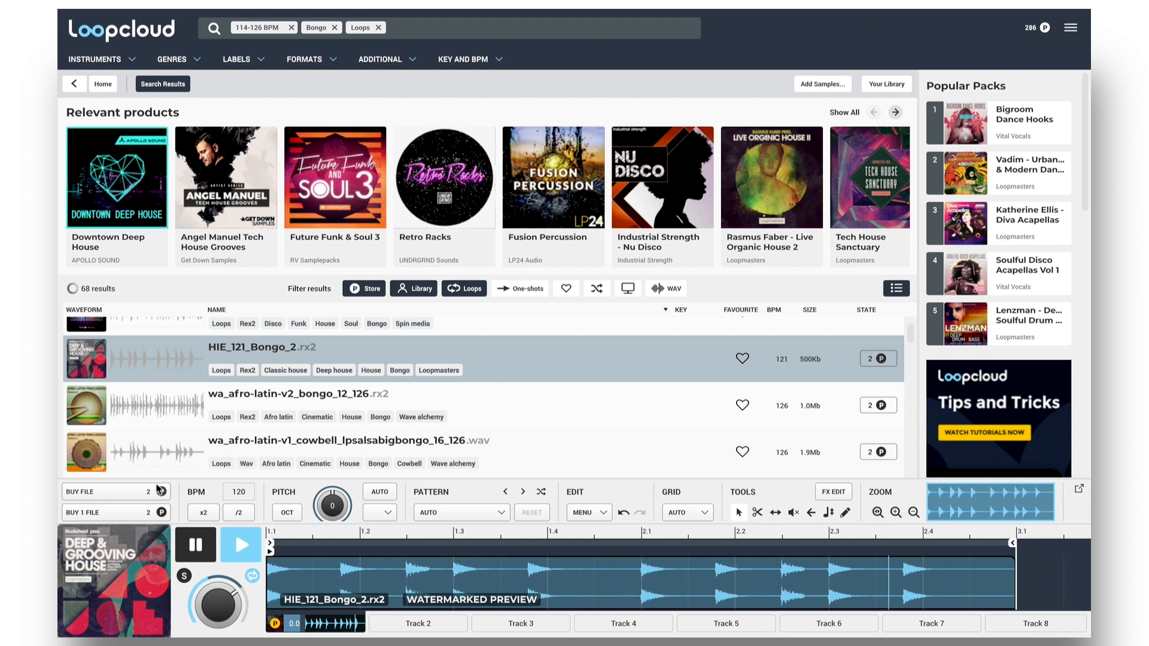
Drop HIE_121_Bongo_2 into Ableton's third track and play the clip
click(115, 491)
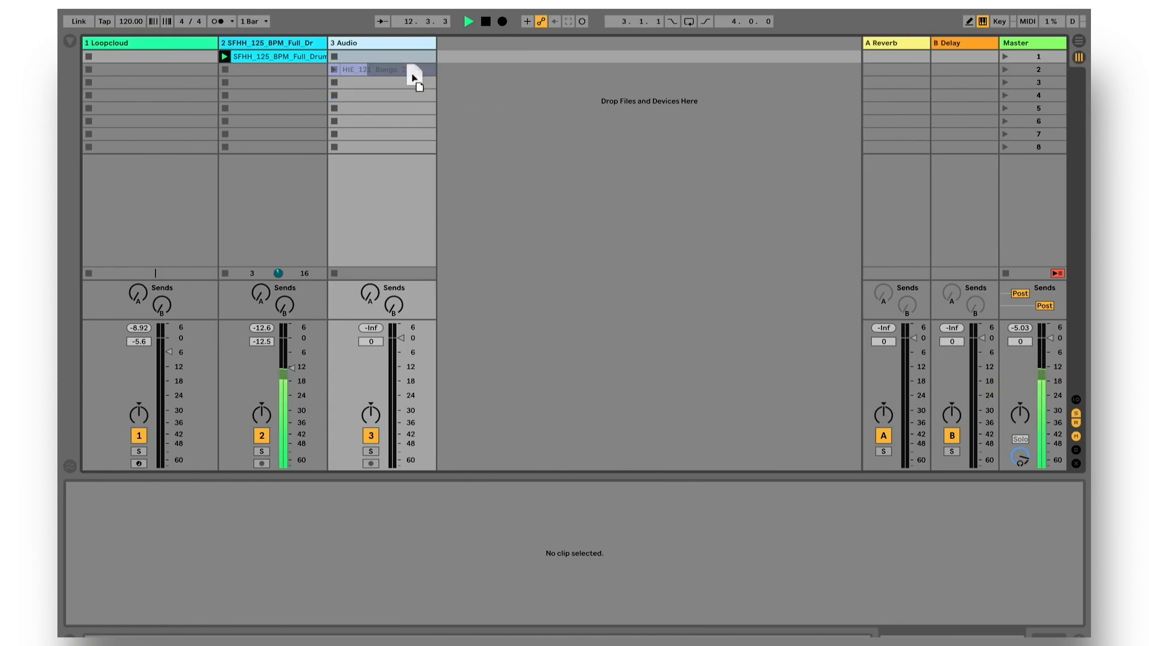
click(381, 56)
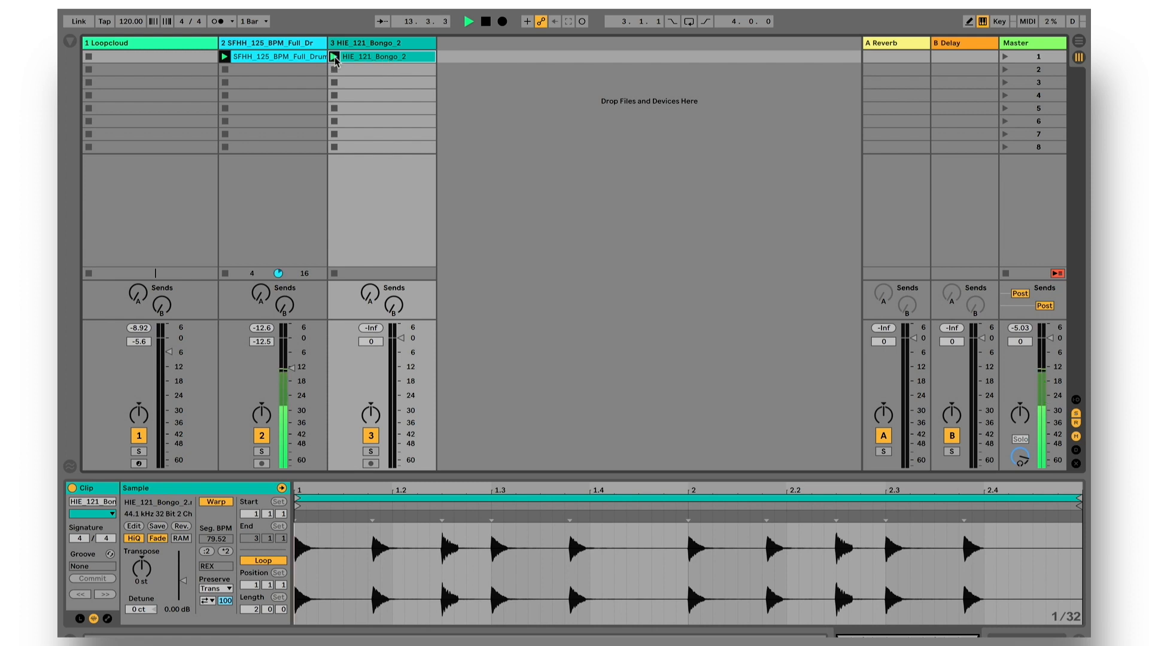
click(334, 56)
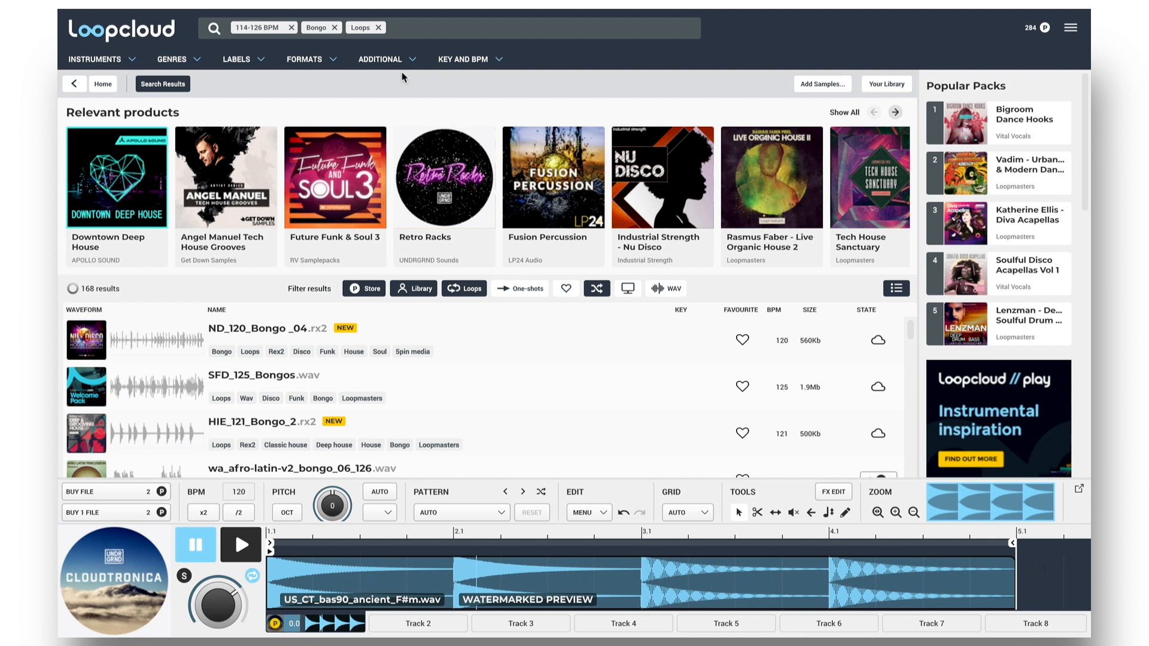
Replace the Bongo search with Bass, Loops and Hip-hop tags
click(336, 29)
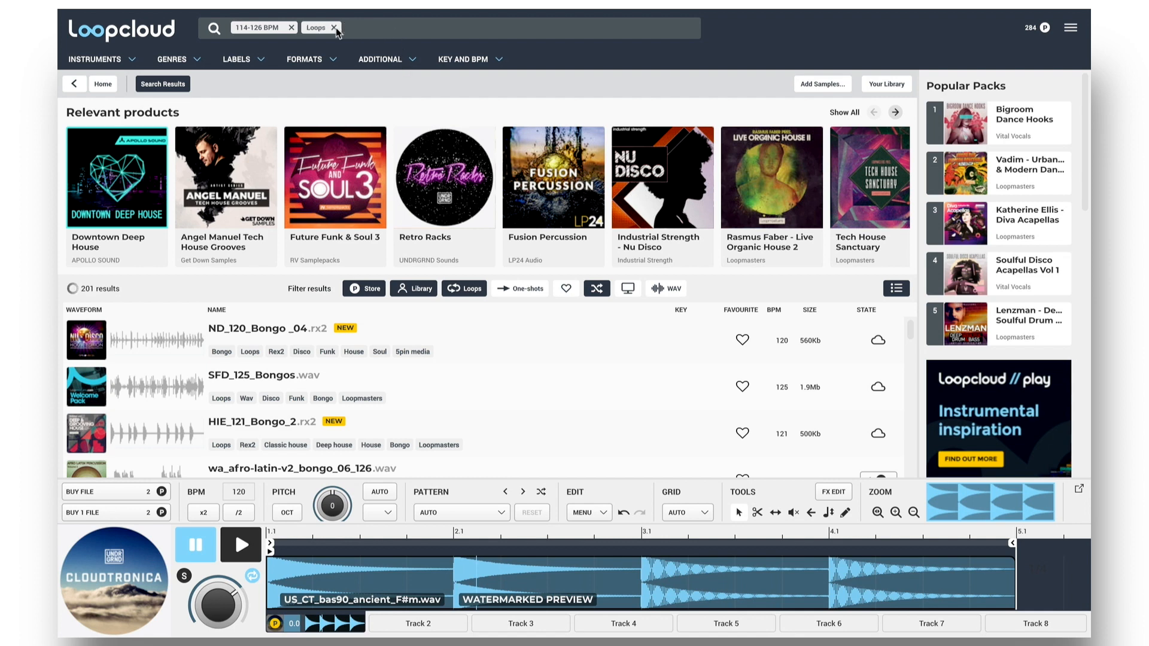
click(333, 27)
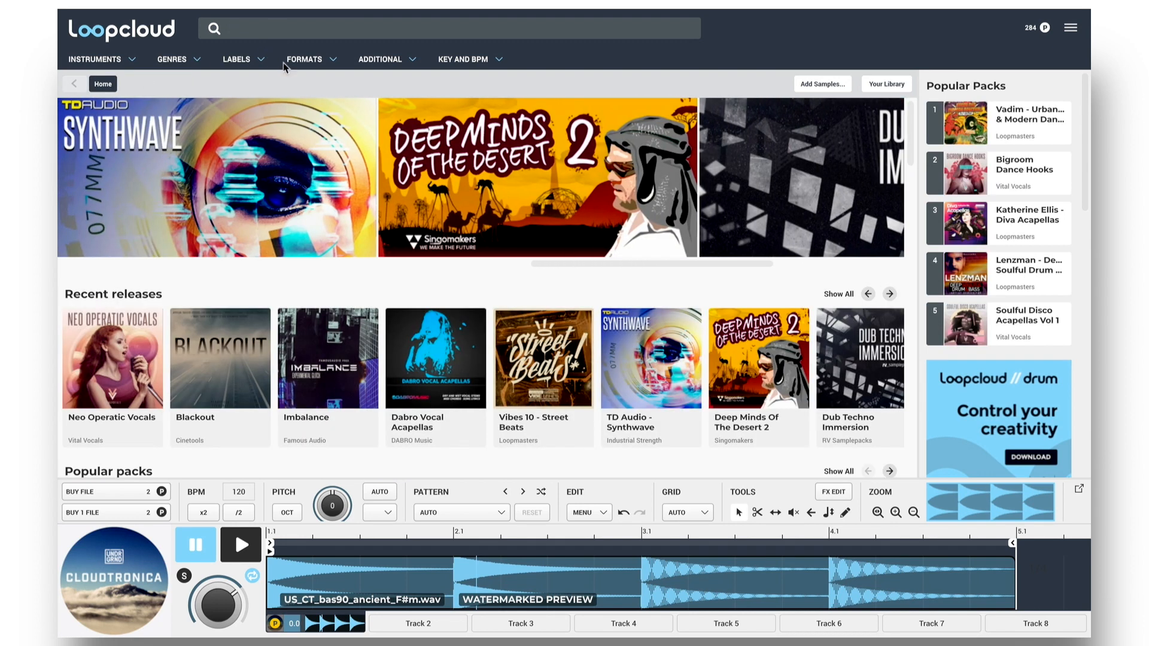
text(Bass)
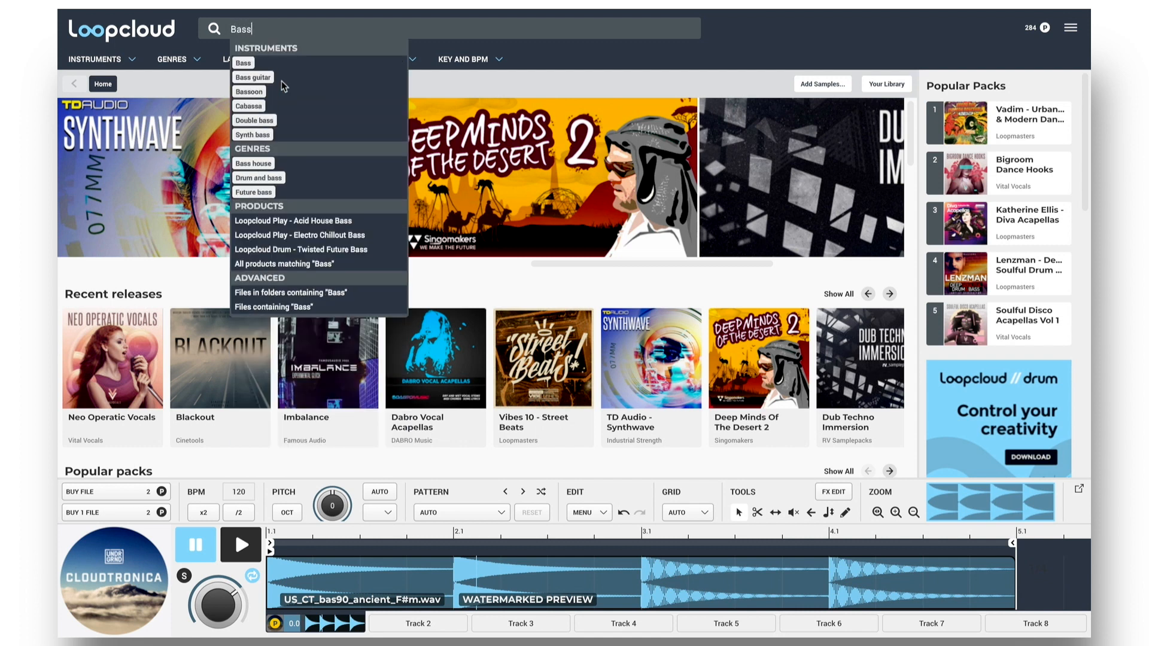
key(Enter)
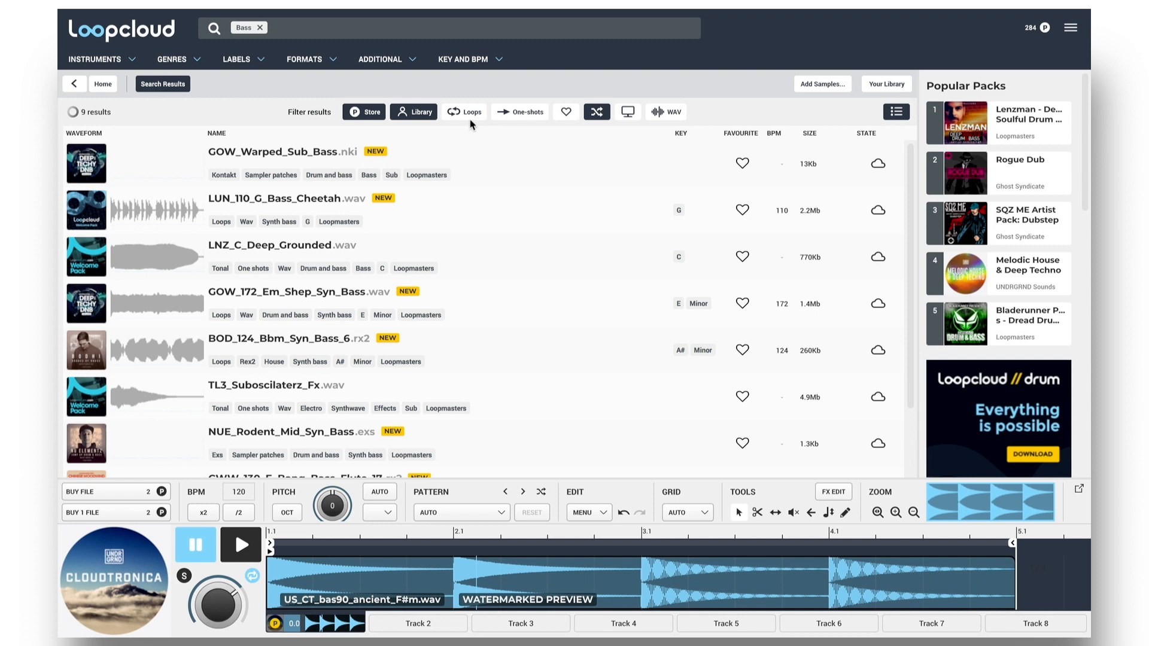
click(470, 112)
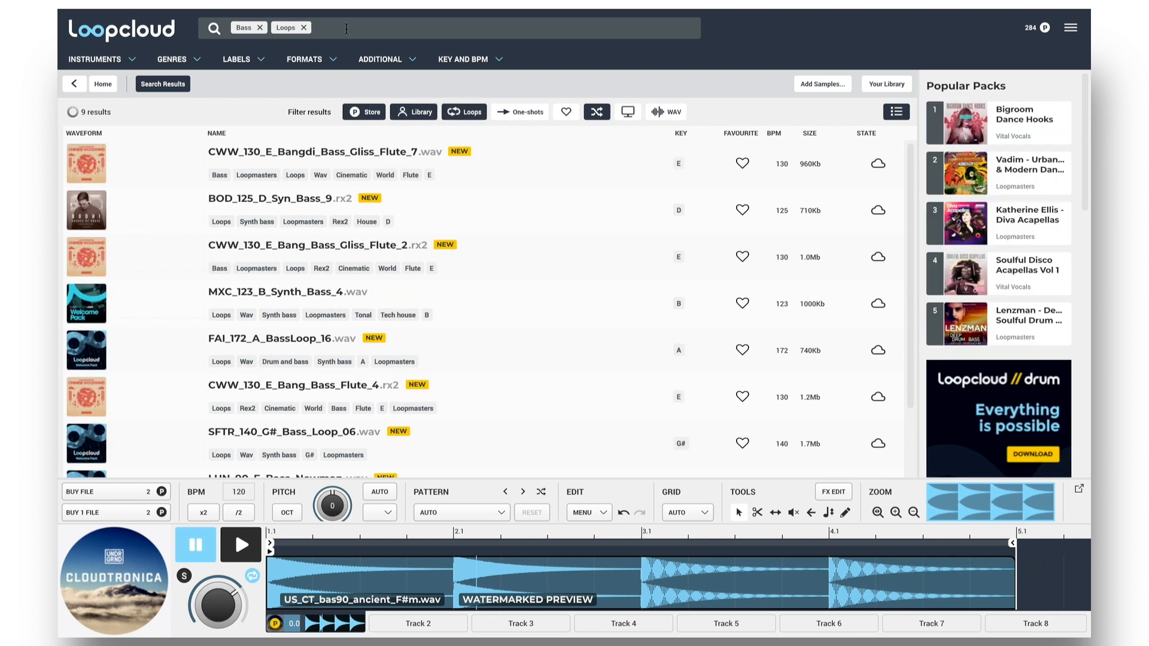
text(Hip)
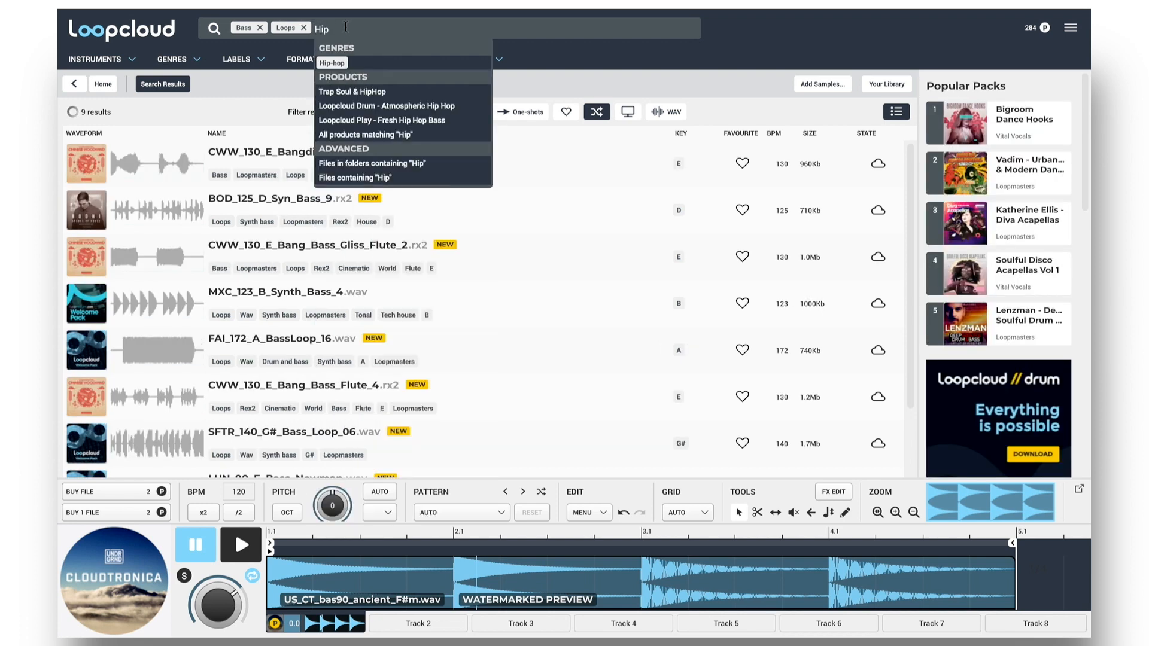
click(331, 62)
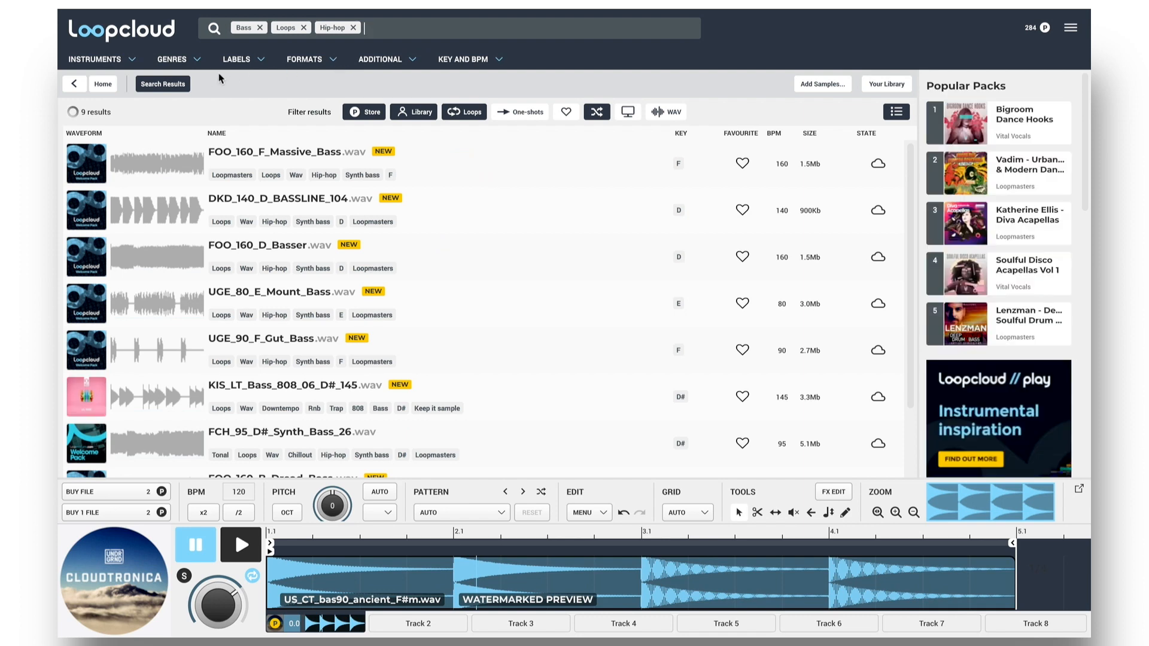
click(177, 59)
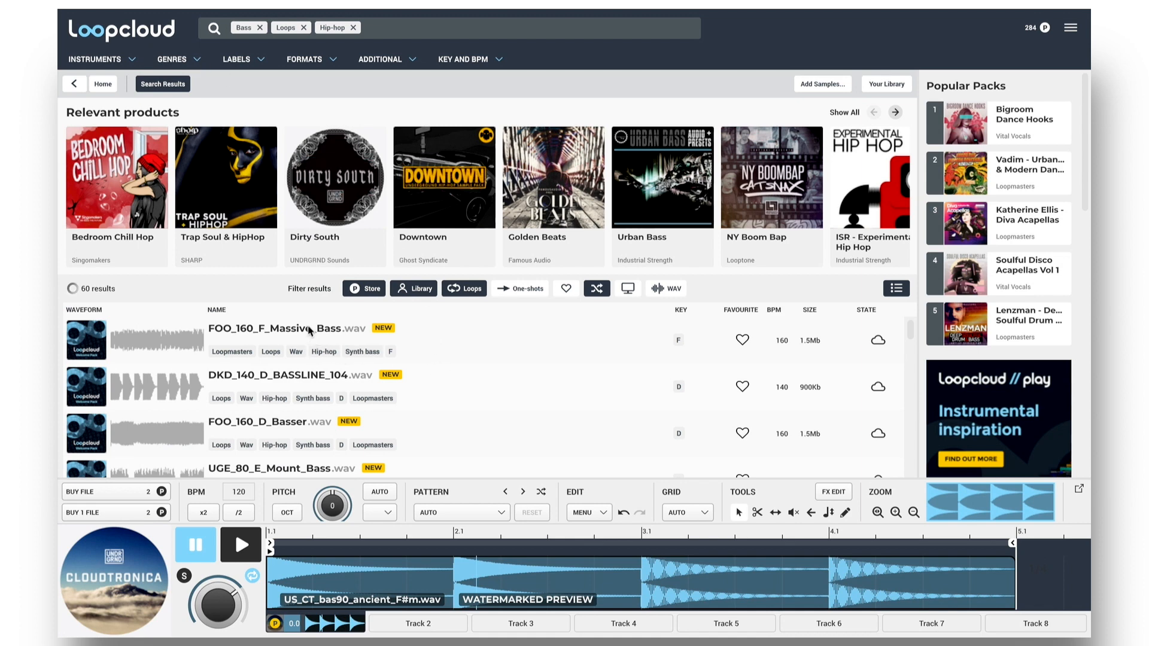
Audition the Massive Bass, Basser, fretless bass and F# synth bass loops
click(286, 328)
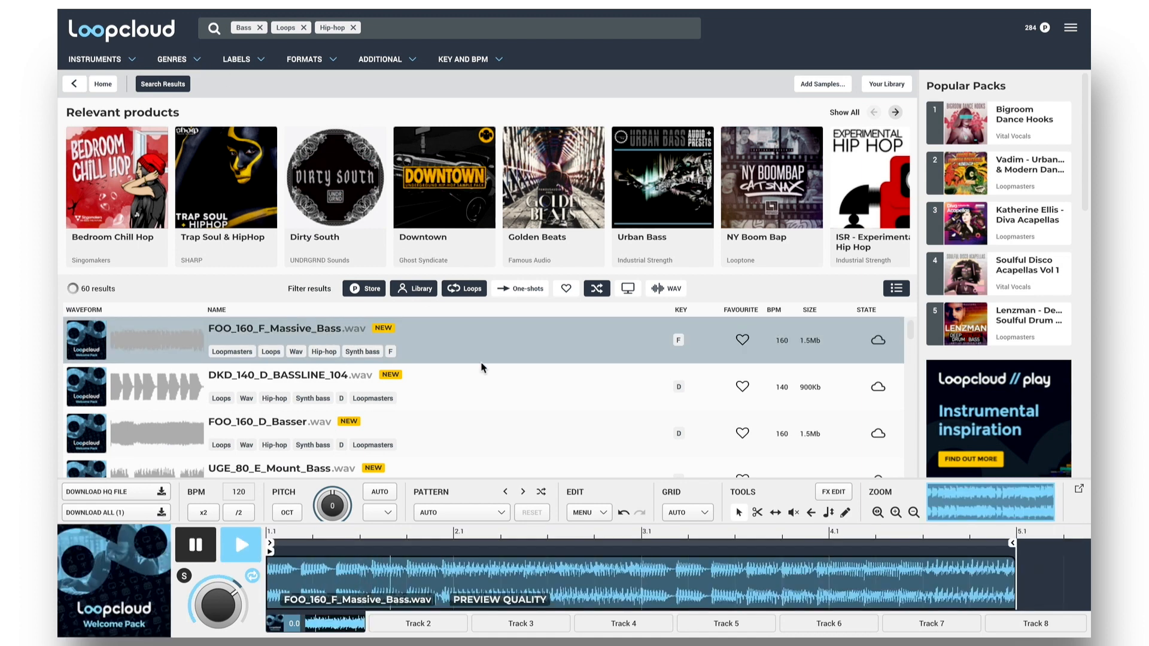
click(293, 387)
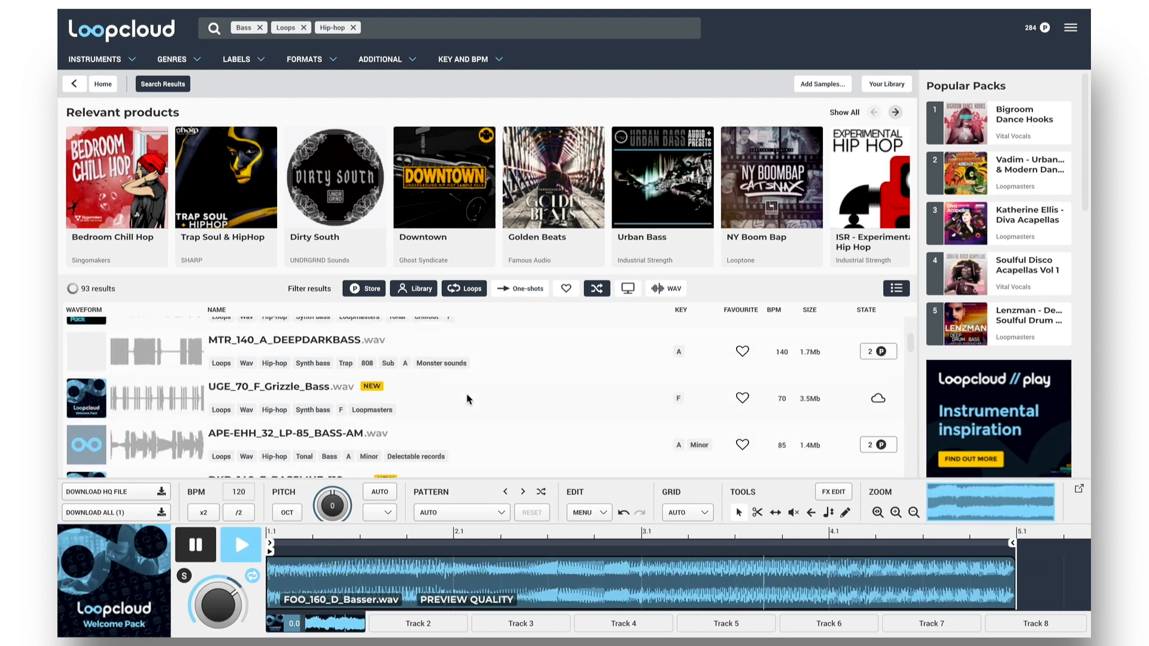
scroll(down, 3)
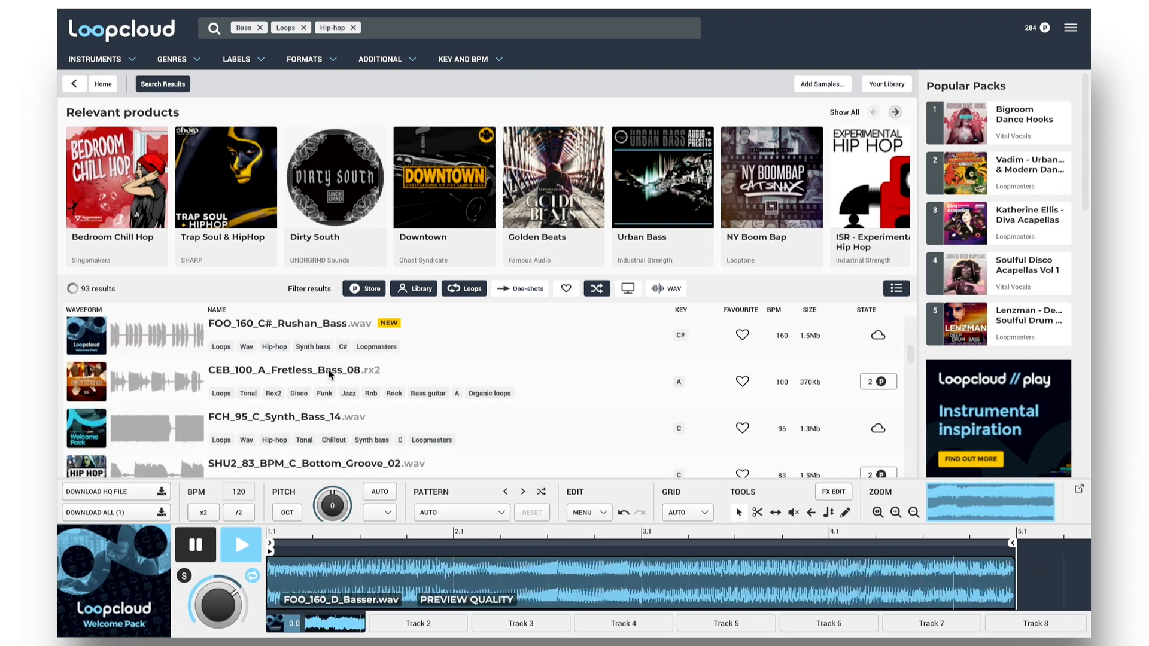
click(296, 370)
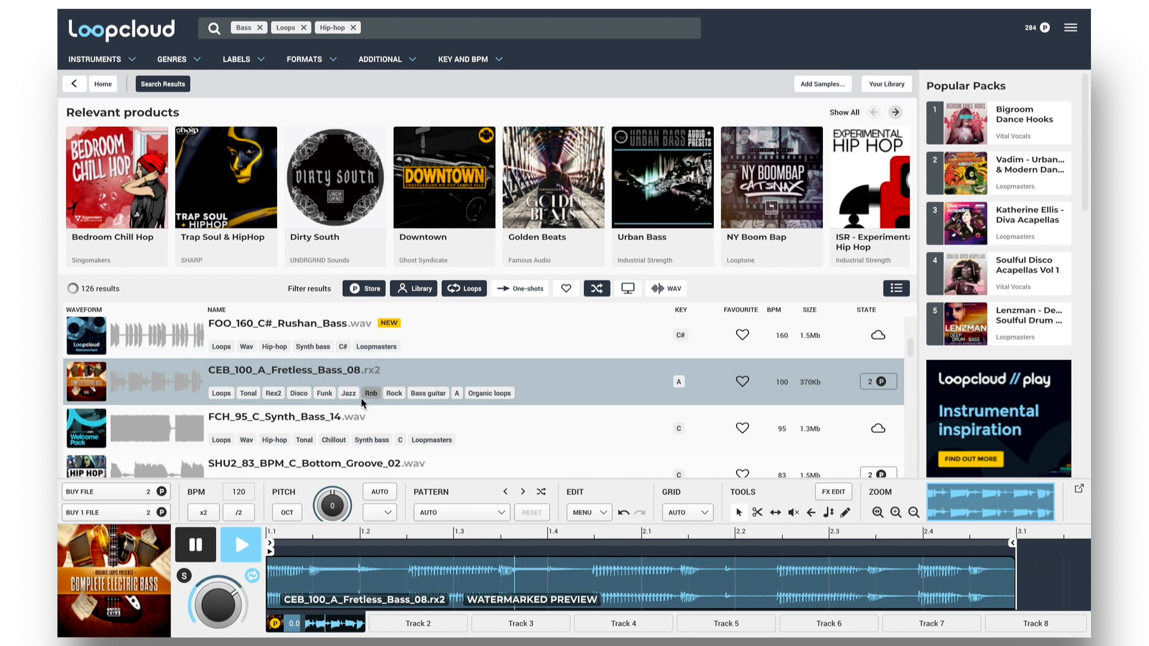
scroll(down, 3)
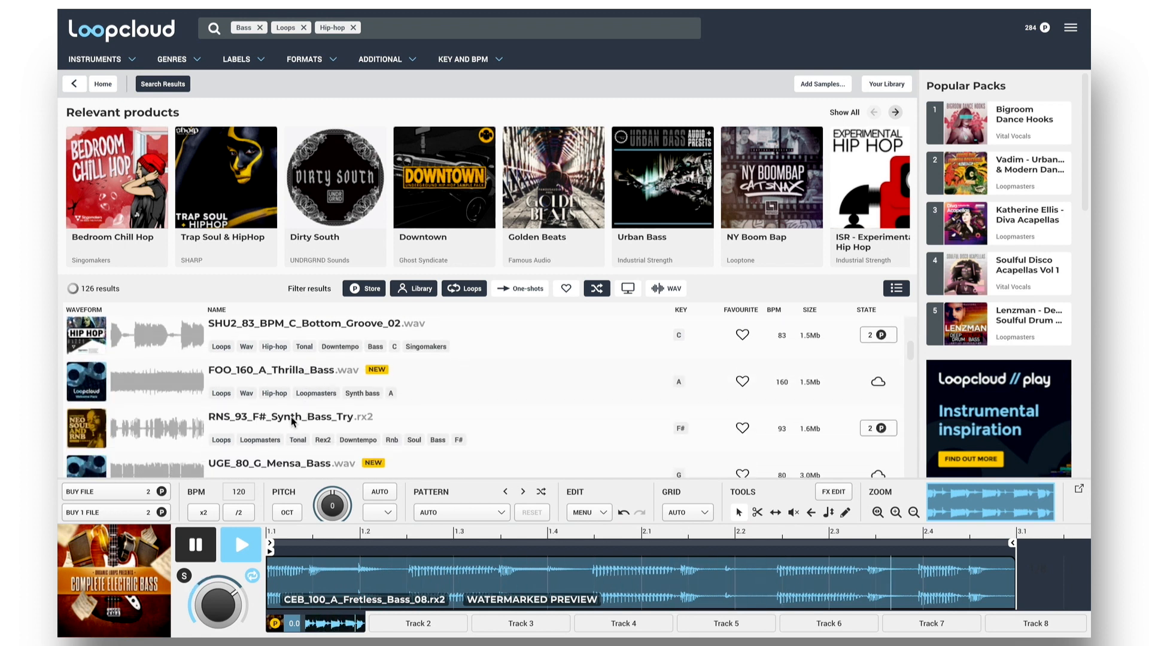
click(286, 417)
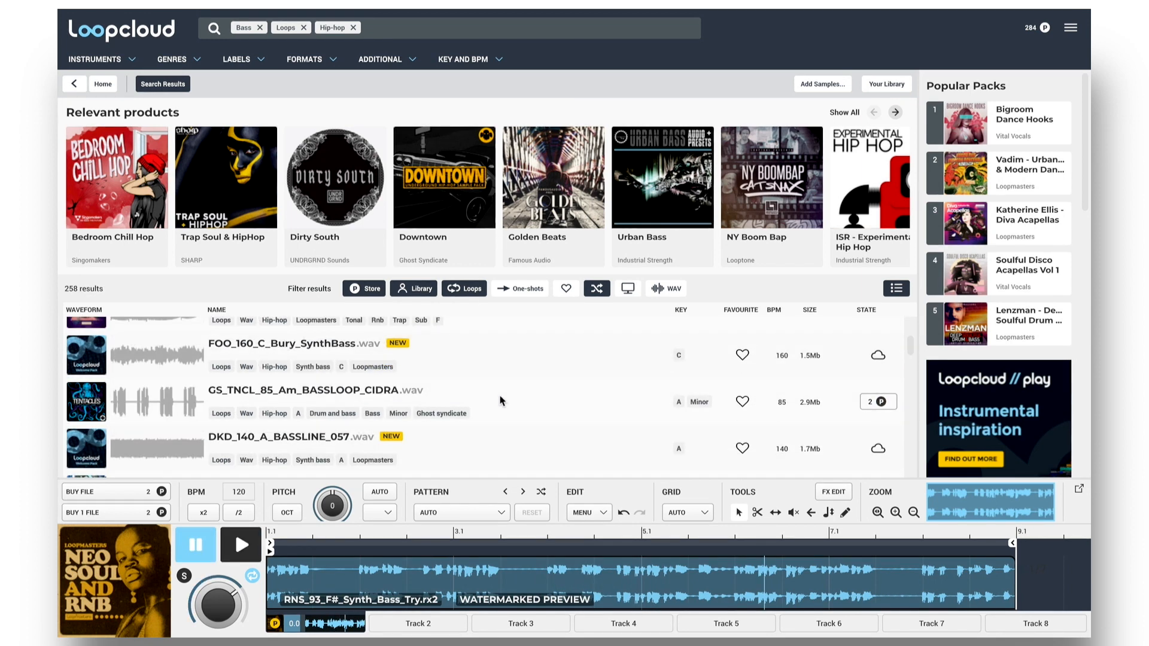
mouse_move(336, 429)
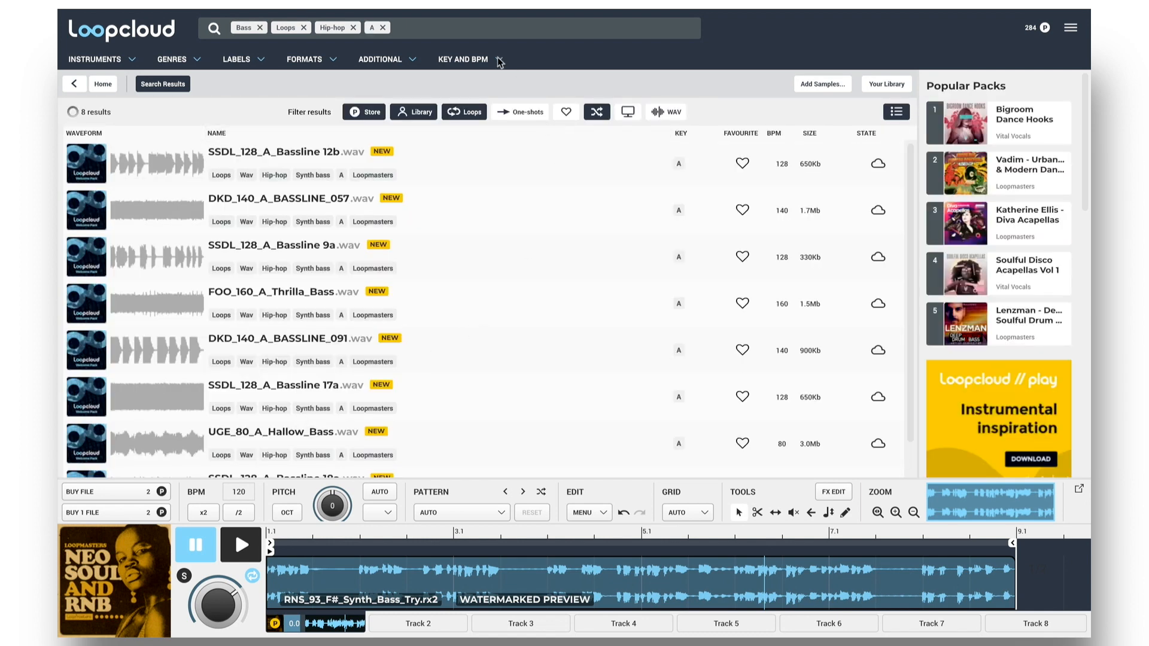
Choose key F in the Key and BPM filters and preview the F Massive Bass loop
click(462, 59)
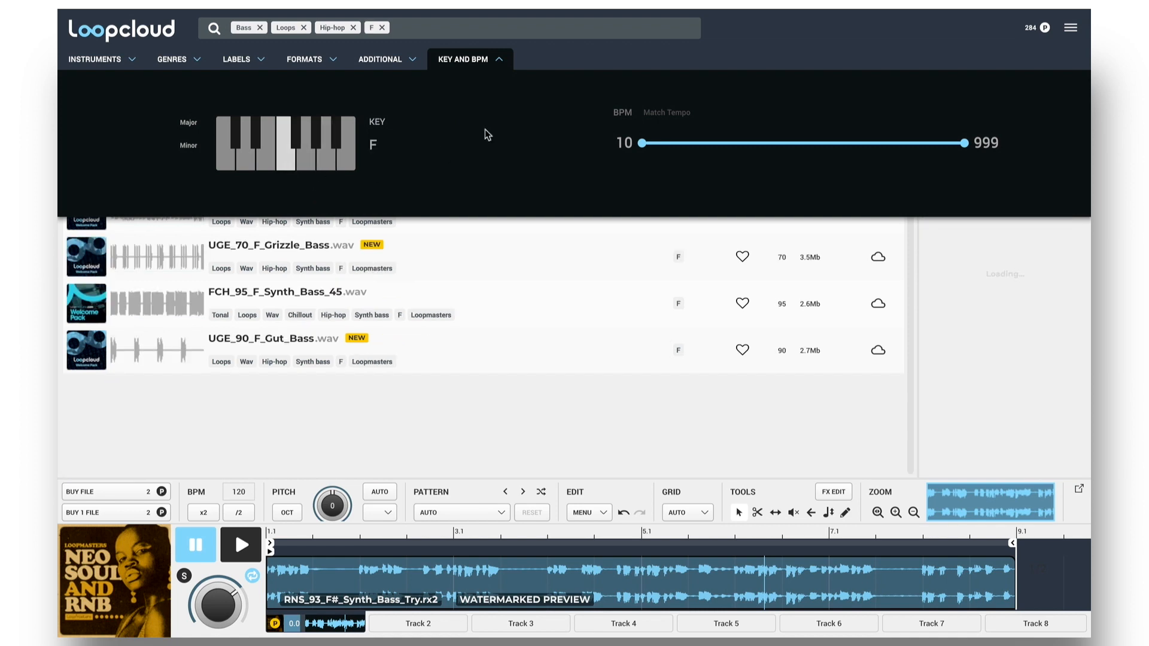
click(470, 60)
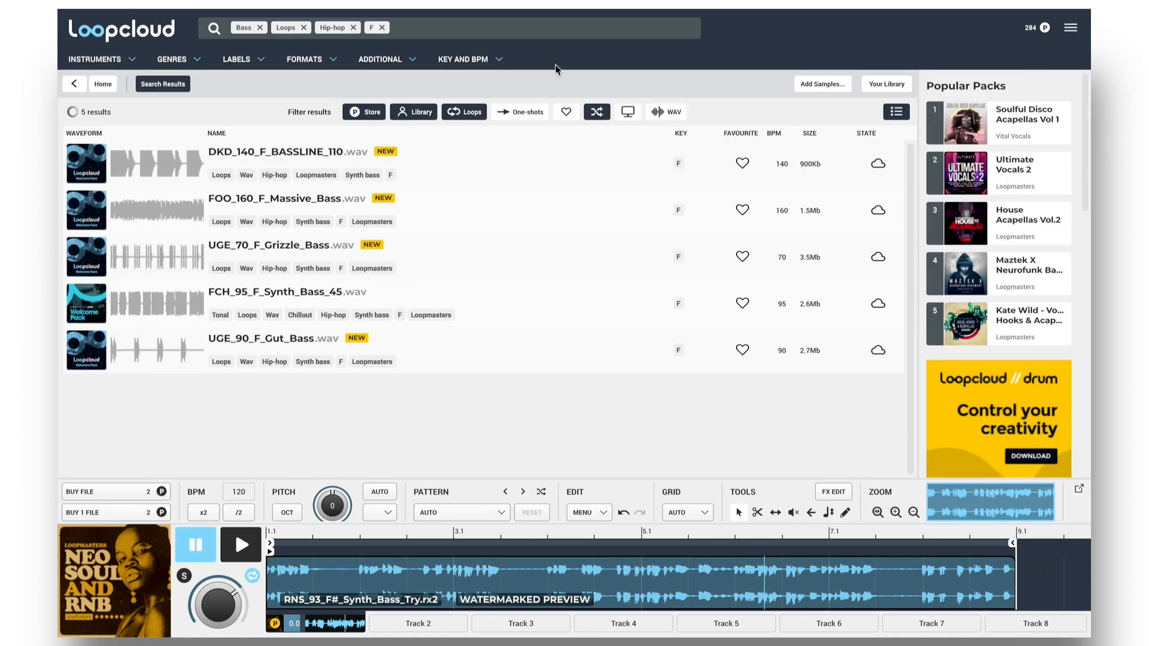
click(293, 210)
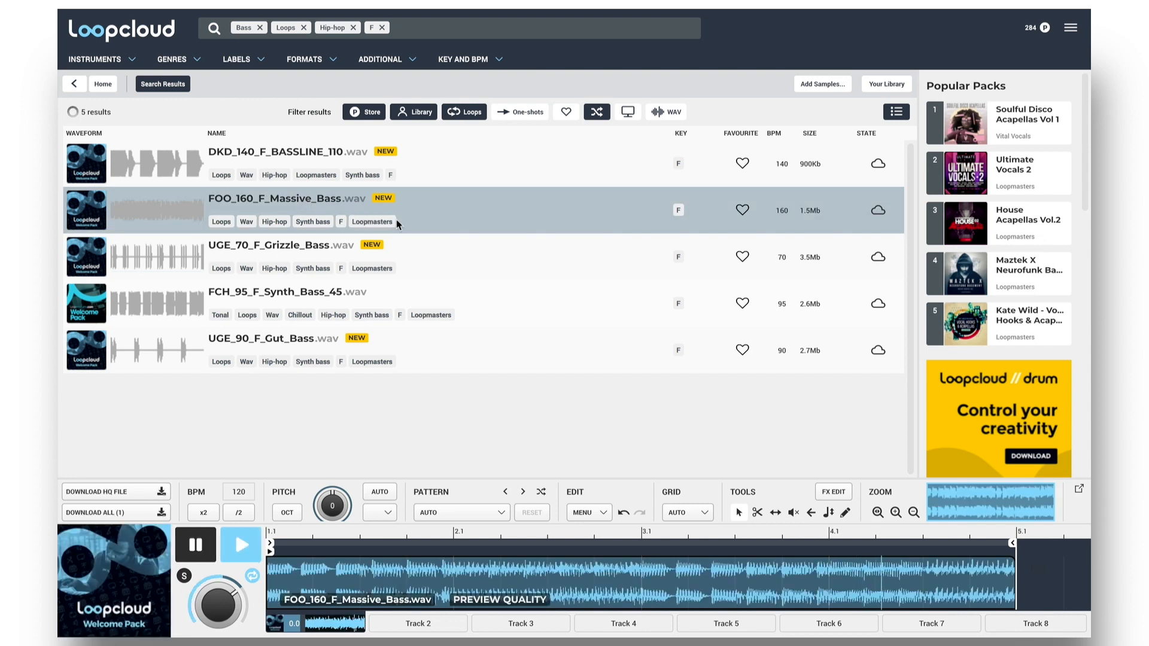
click(294, 257)
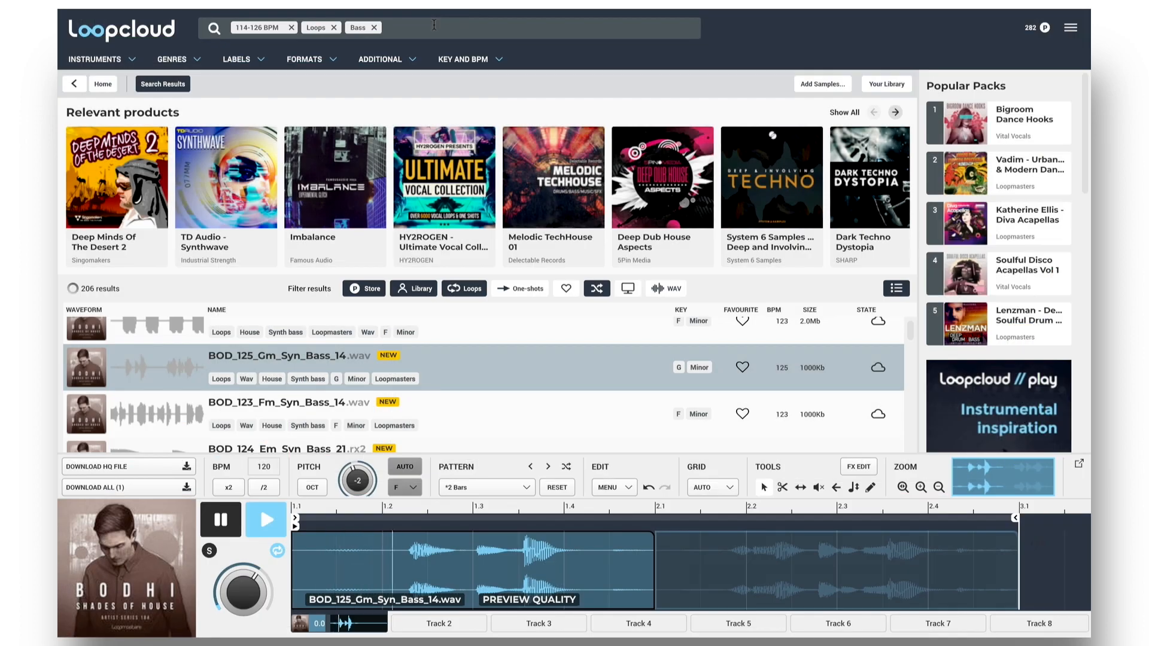
Search for Reece basses, then start a new Loops + Top search
text(Reece)
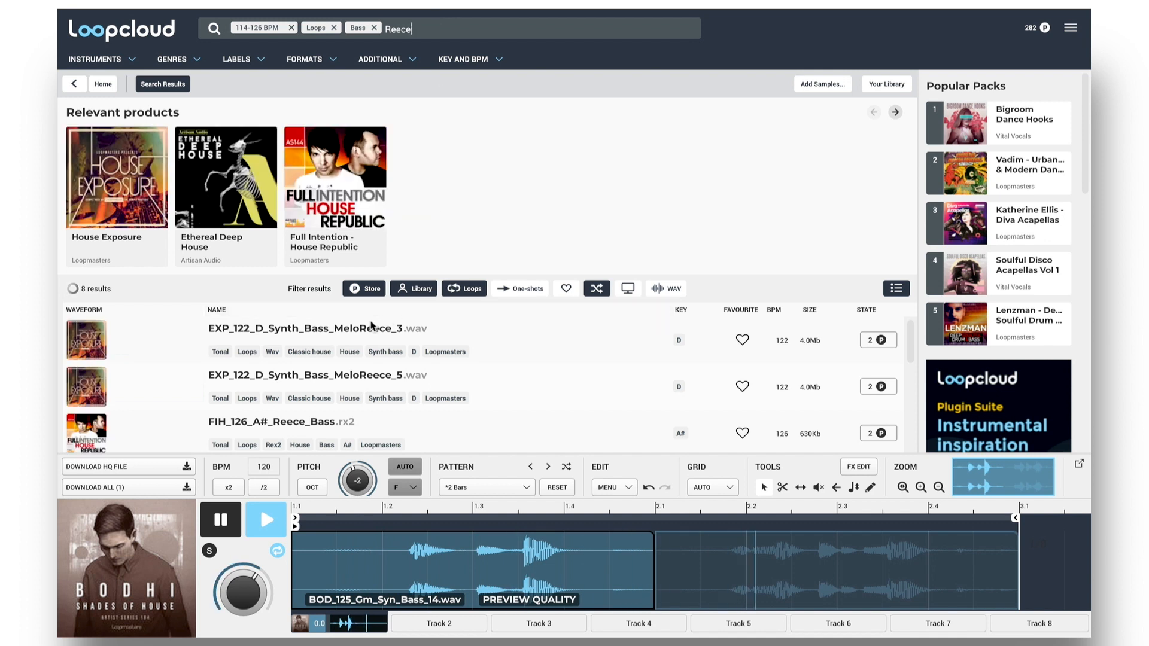
click(316, 328)
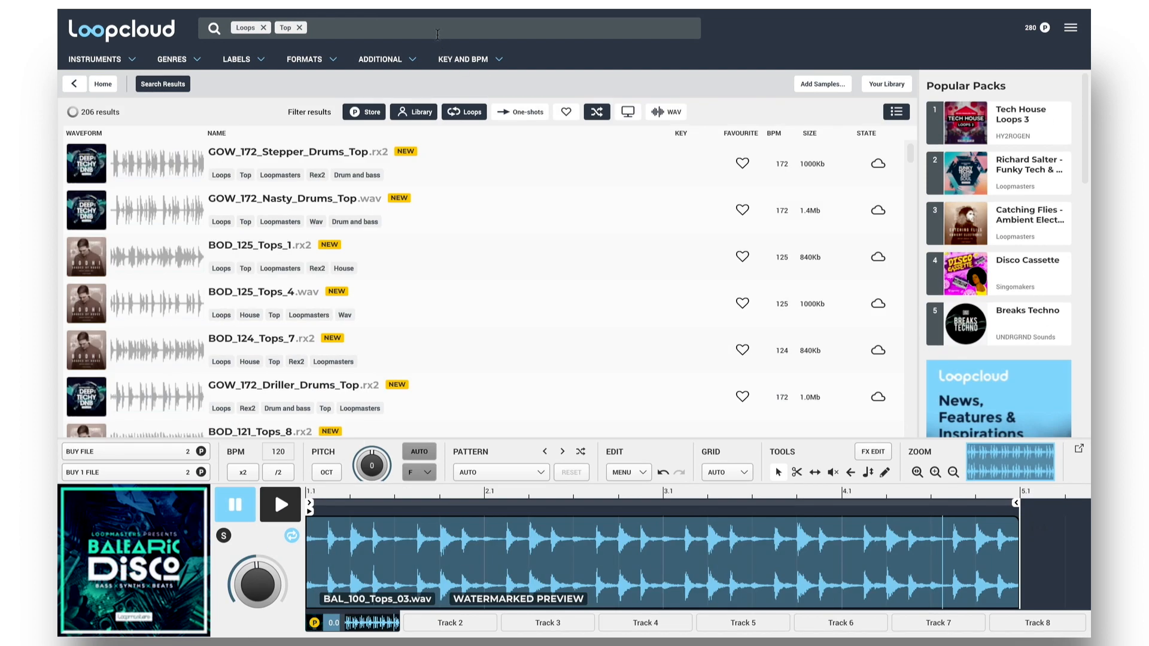
Search 'Rude', preview a top loop, then clear the search and return home
text(Rude)
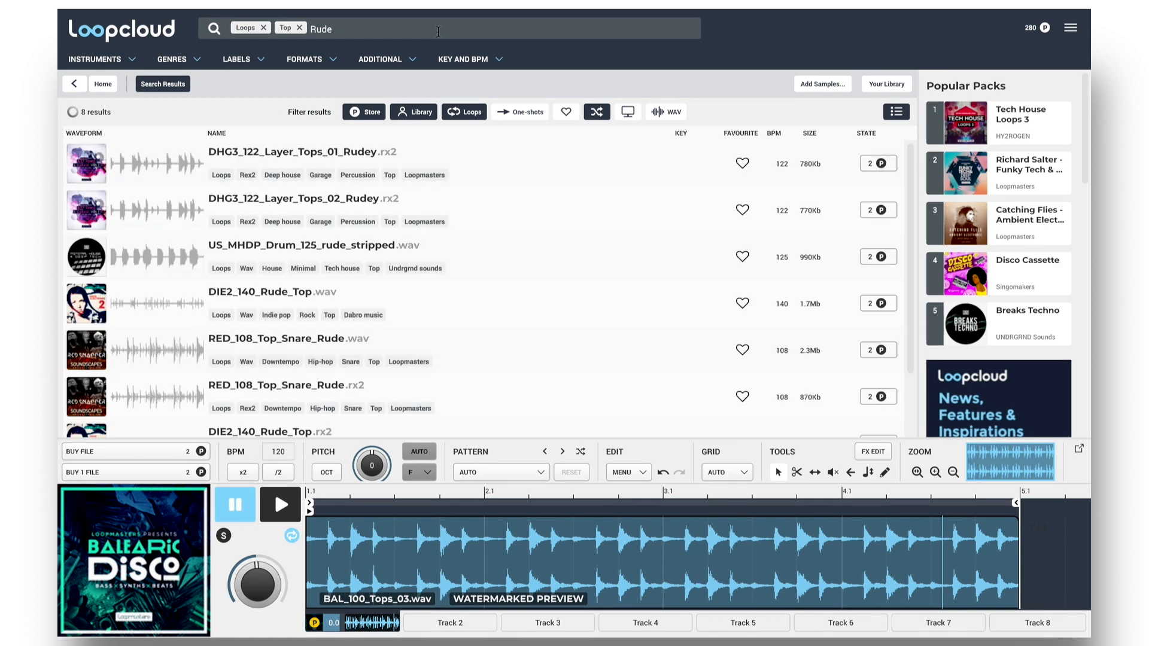
click(315, 256)
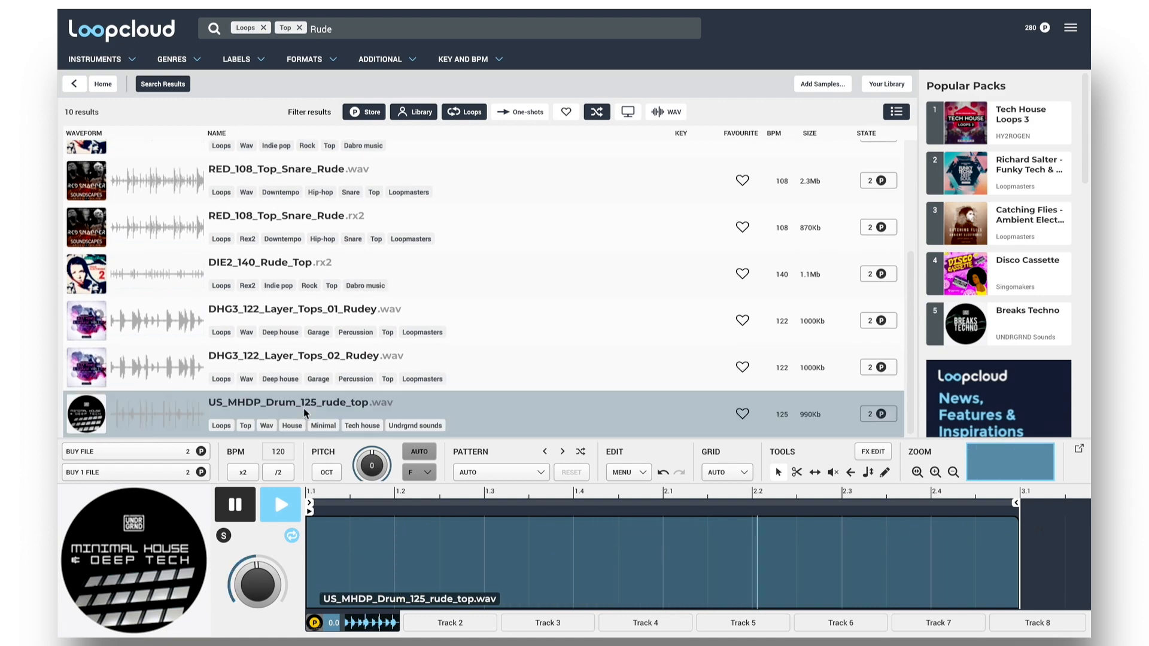
click(280, 504)
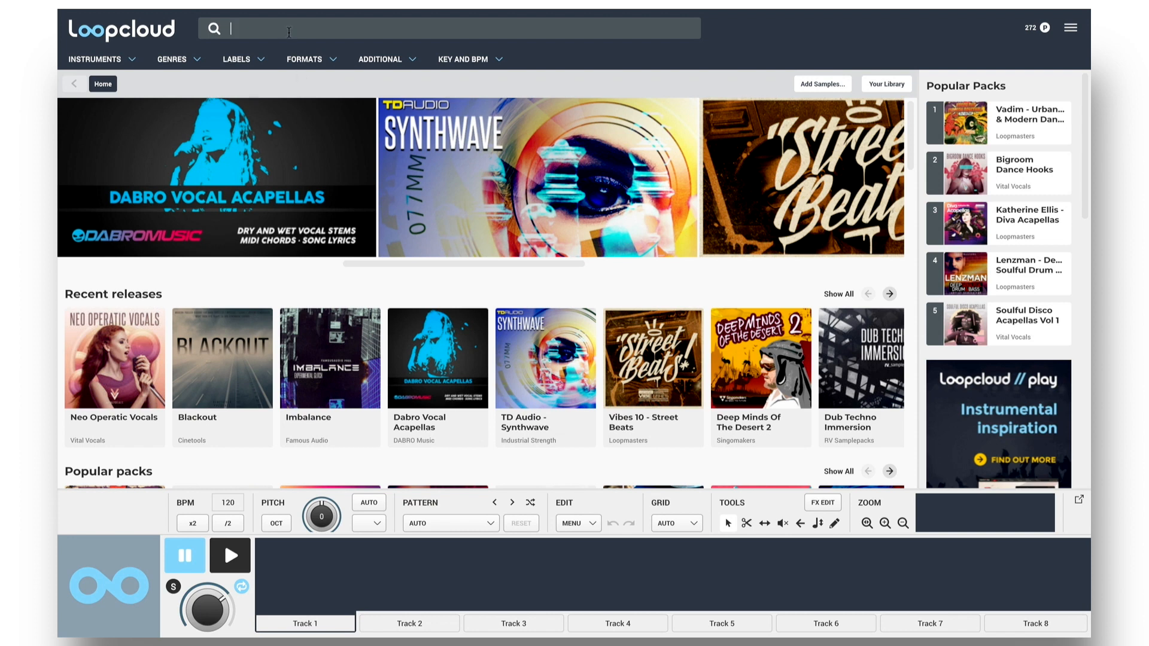
Search 'VV8', then type 'fr' and add the Free tag as a filter
text(VV8)
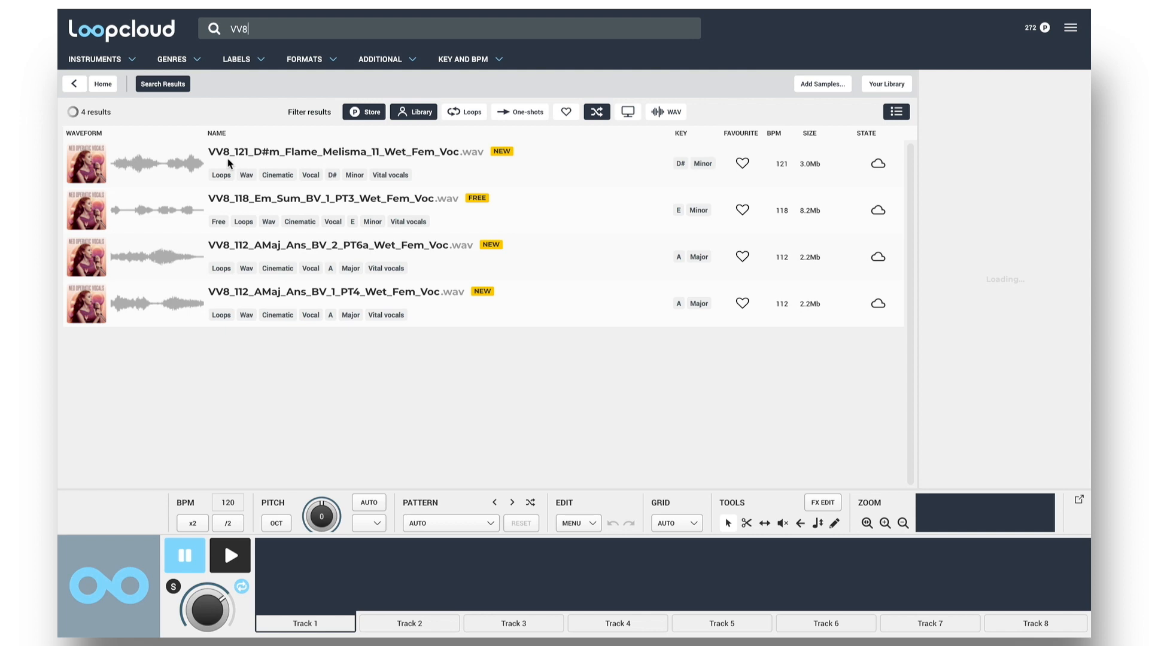
text(free)
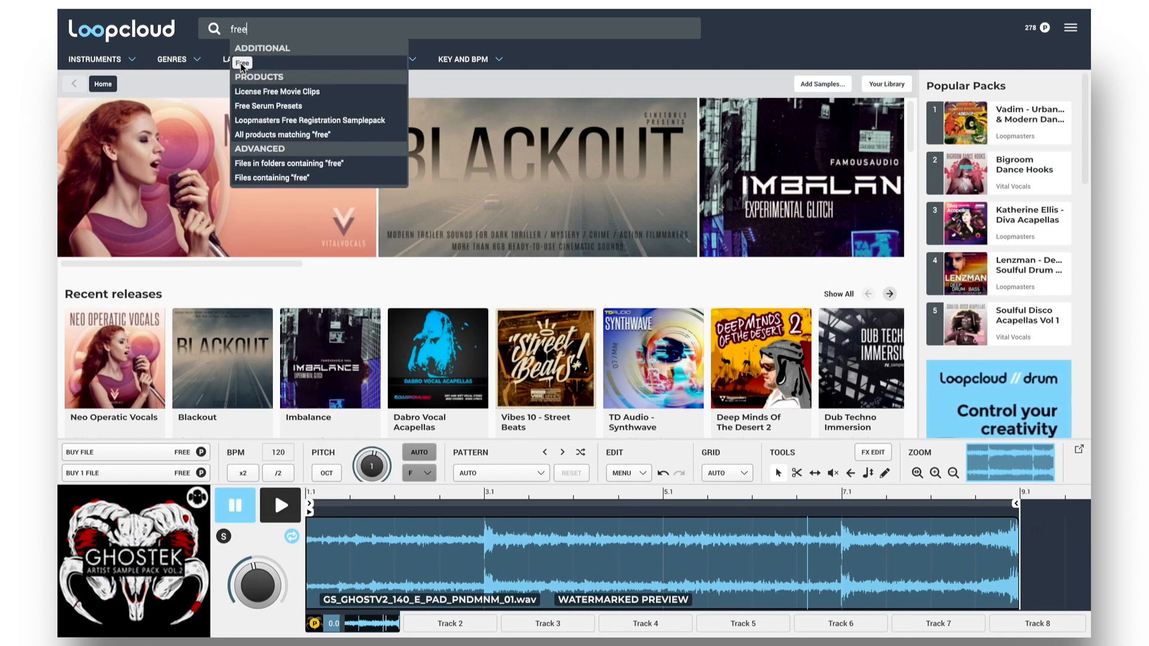
click(242, 62)
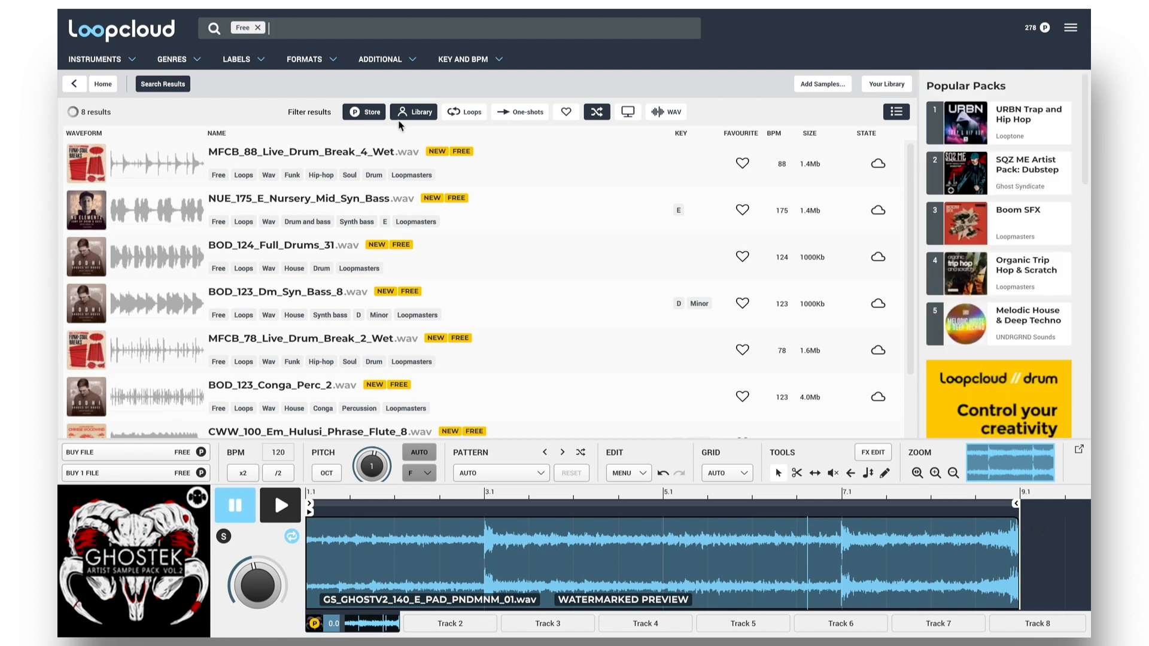
mouse_move(532, 192)
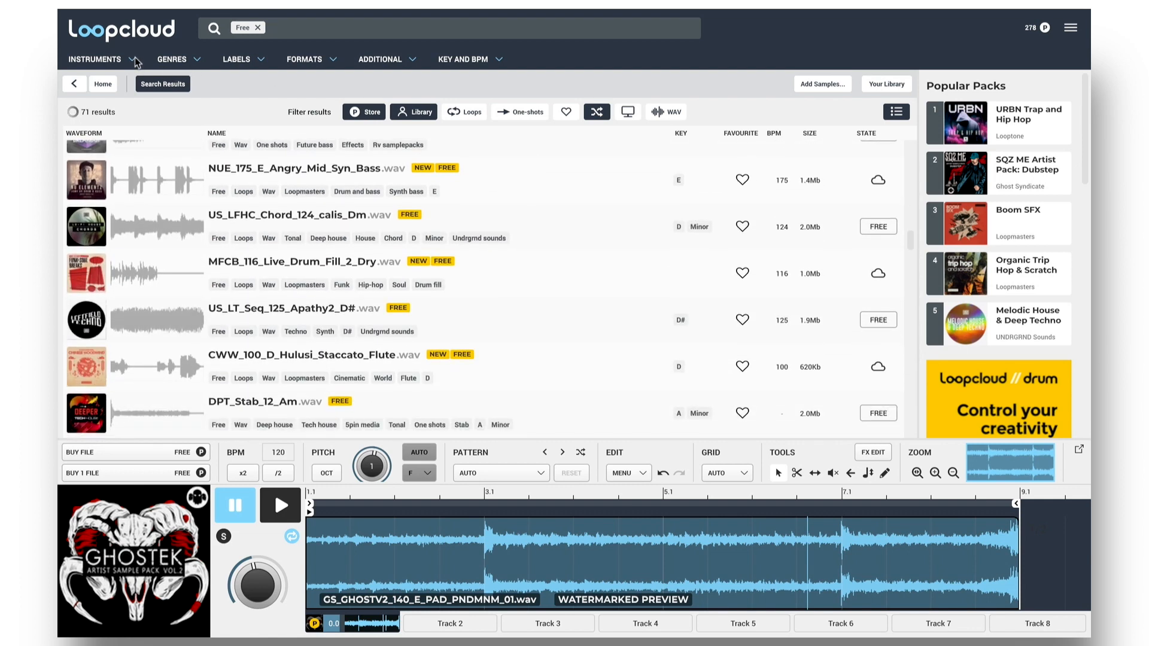
Add the Pad instrument tag to the free search
click(95, 60)
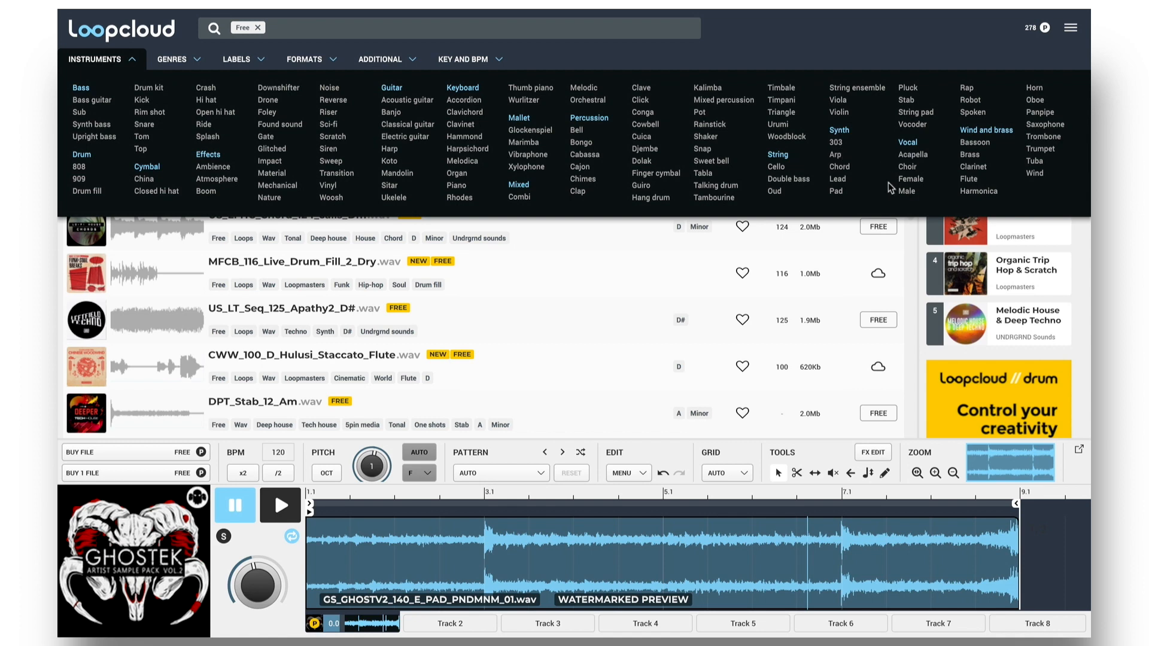
click(835, 190)
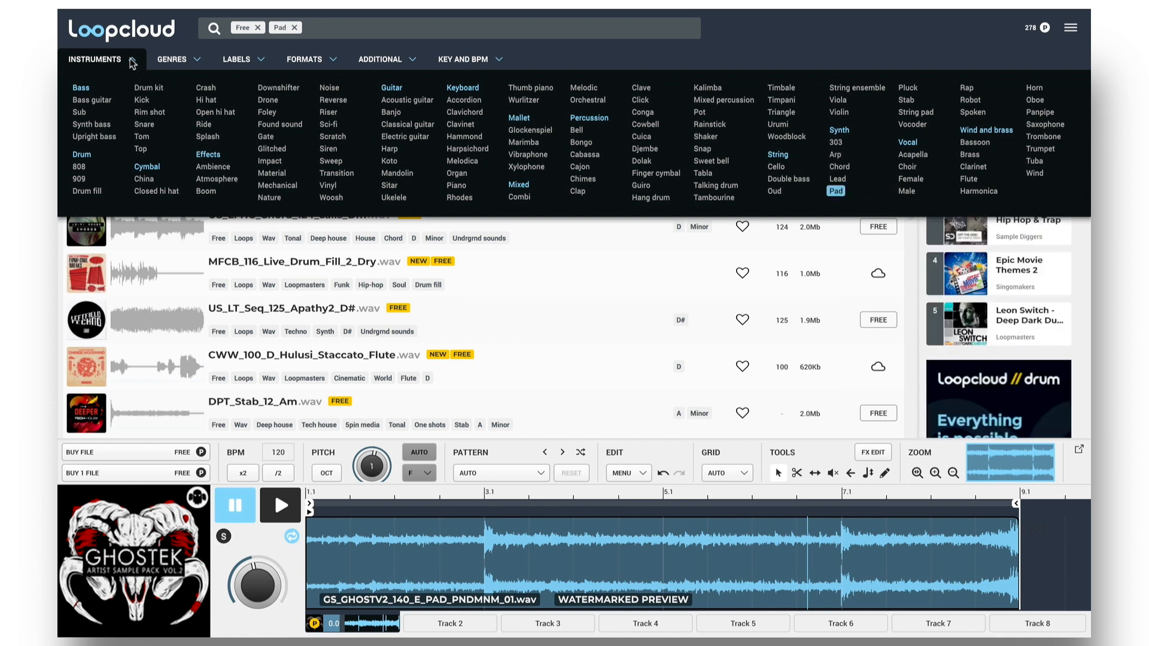
click(103, 59)
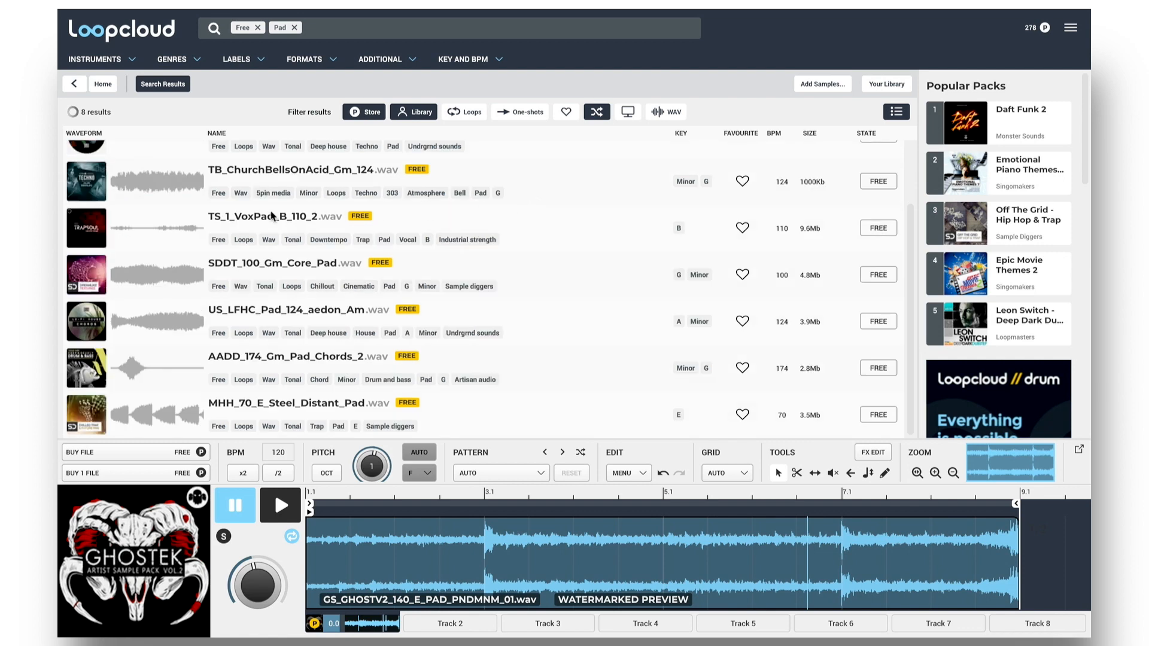
Audition the VoxPad, Core Pad, aedon Am pad and Gm pad chords loops
click(295, 216)
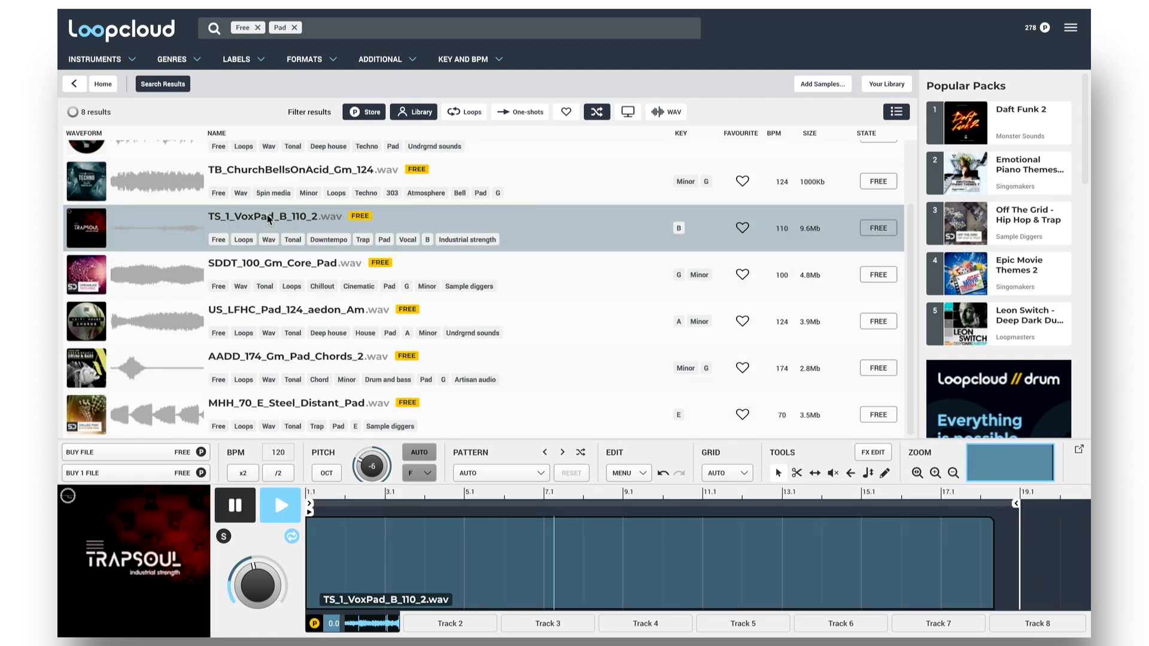
click(293, 275)
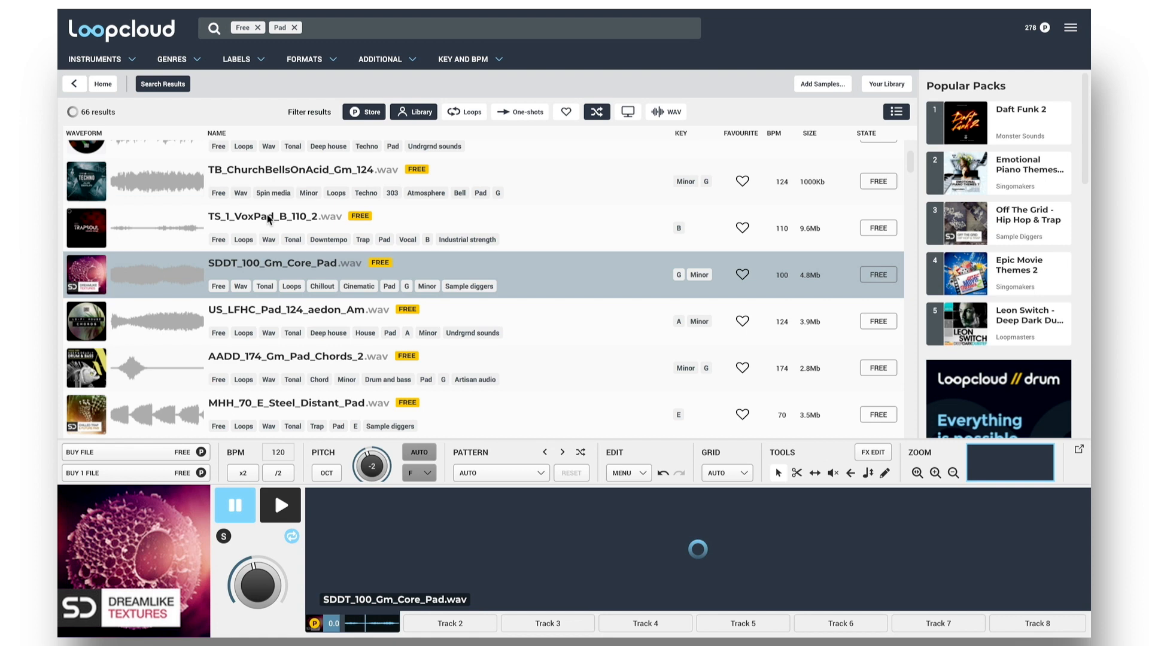
click(279, 505)
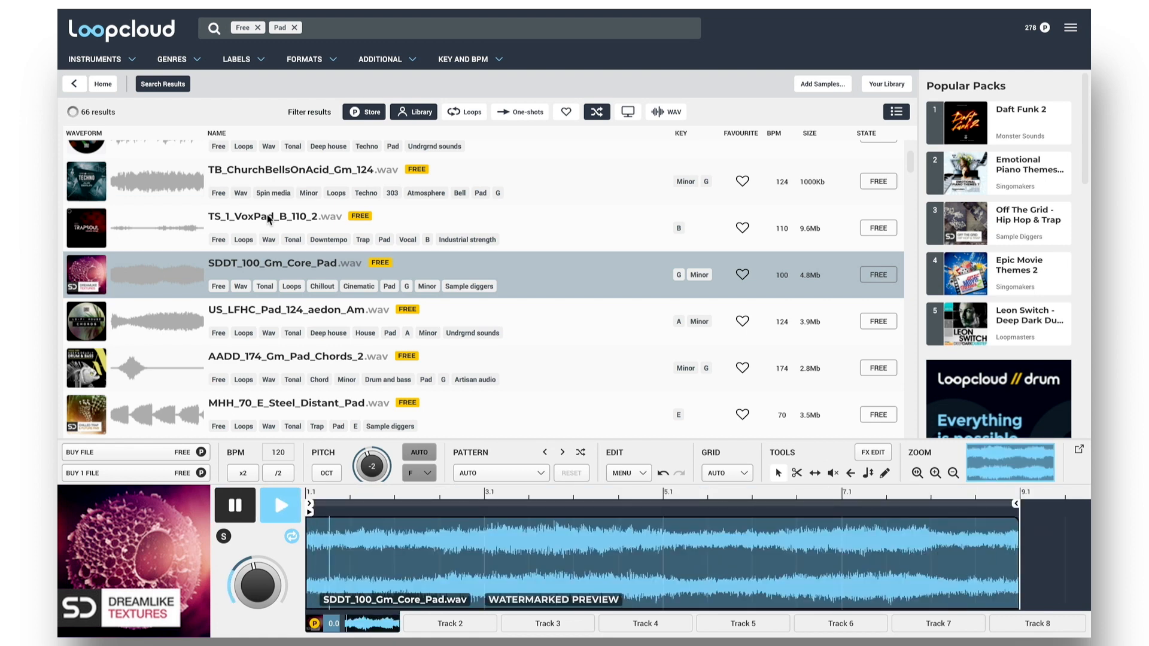
click(293, 321)
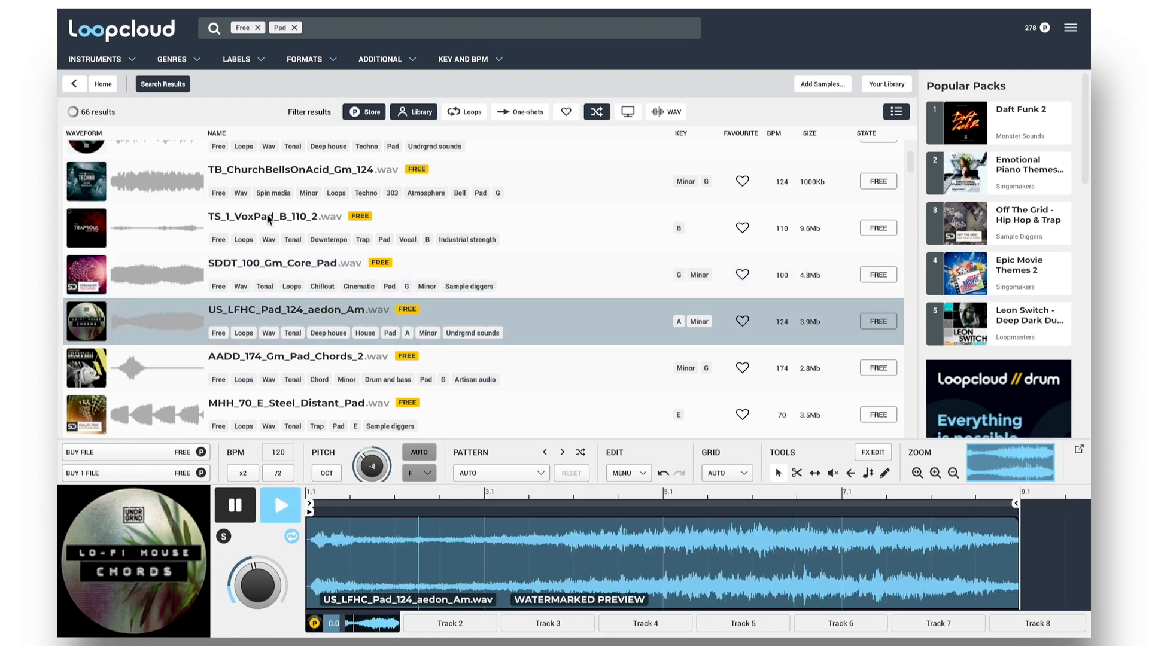
click(293, 368)
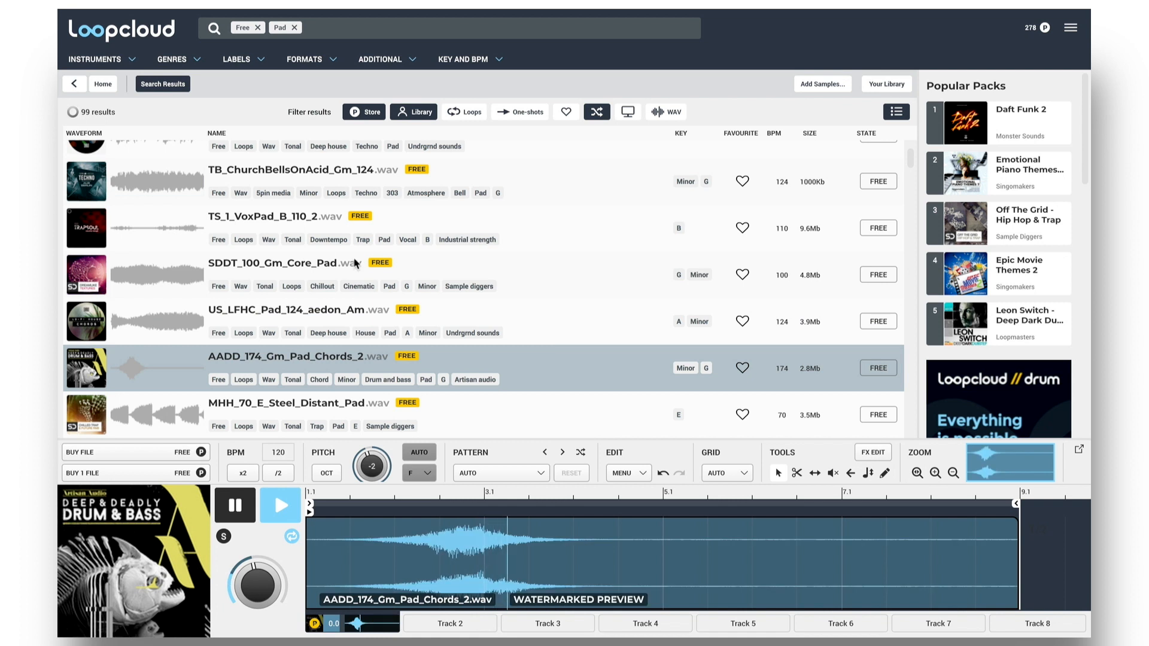
scroll(down, 3)
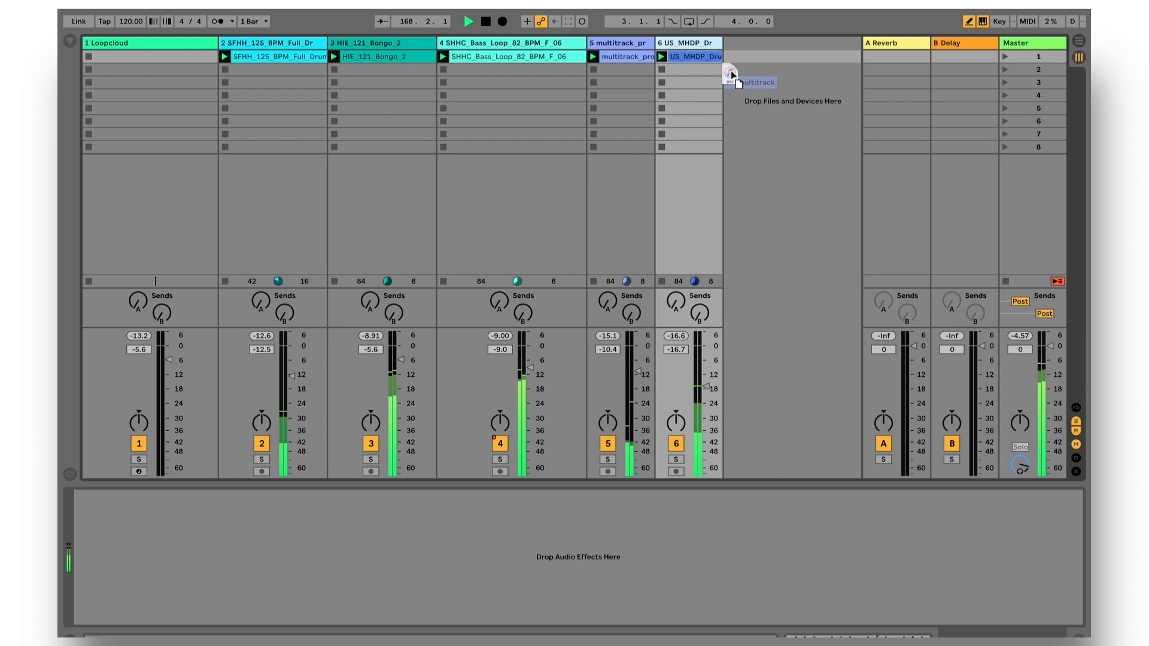
Drop the multitrack file onto Ableton's 'Drop Files and Devices Here' area
click(732, 80)
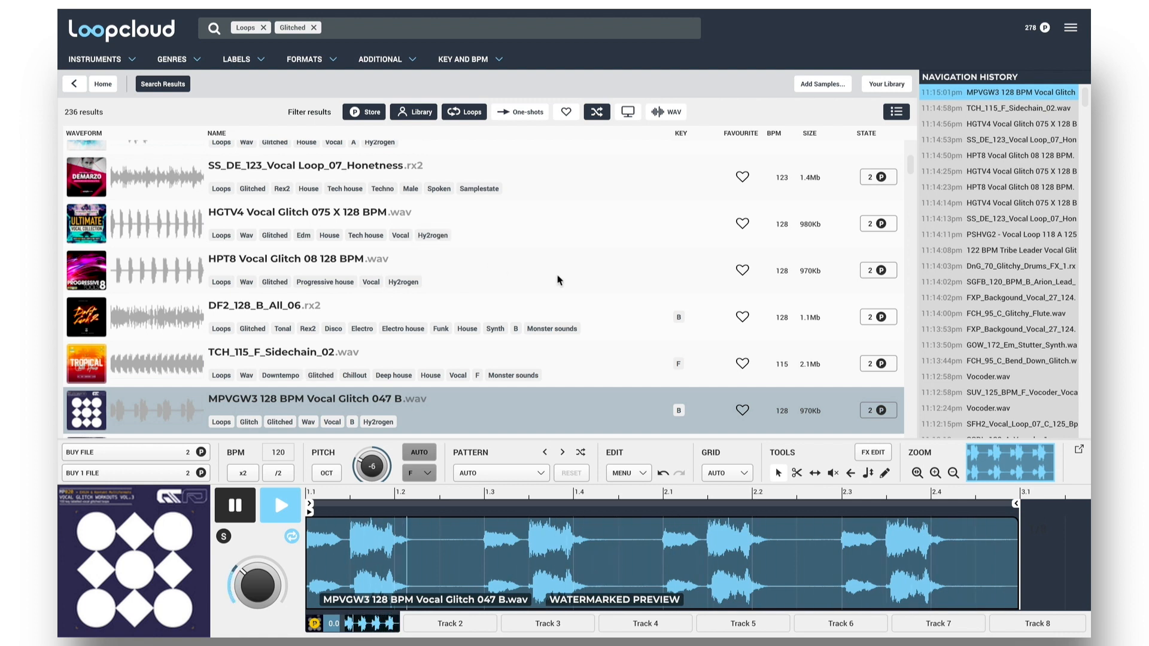
mouse_move(391, 267)
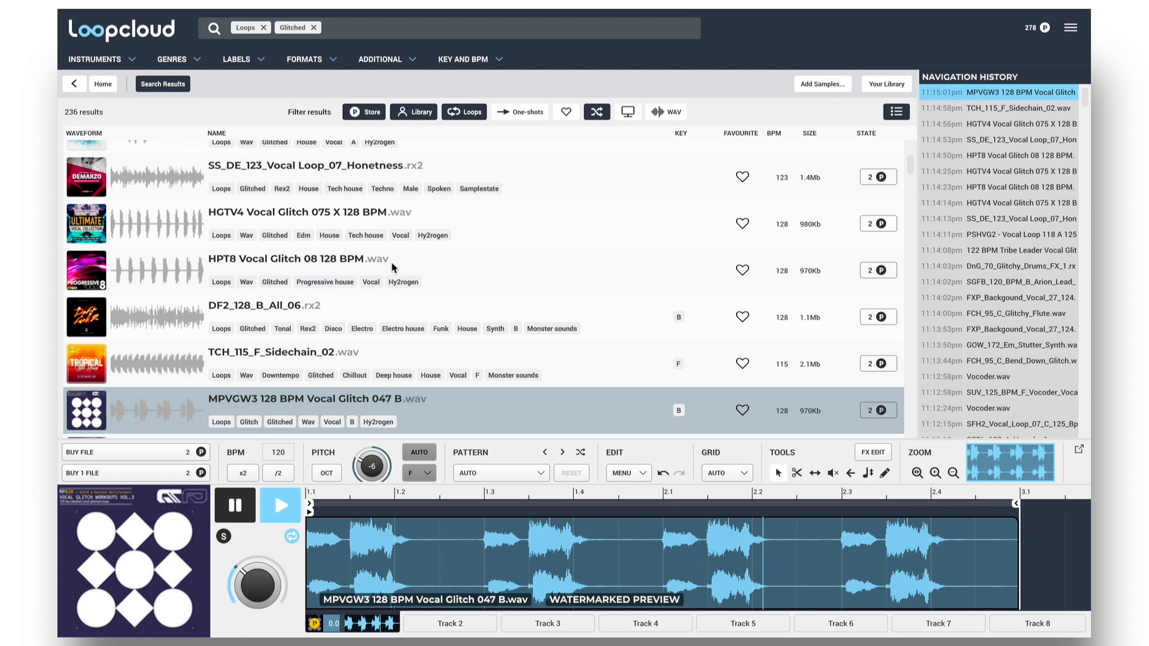
Preview and favourite HGTV4 Vocal Glitch 075 X 128 BPM, show all favourites, and drop the Loops filter
click(311, 224)
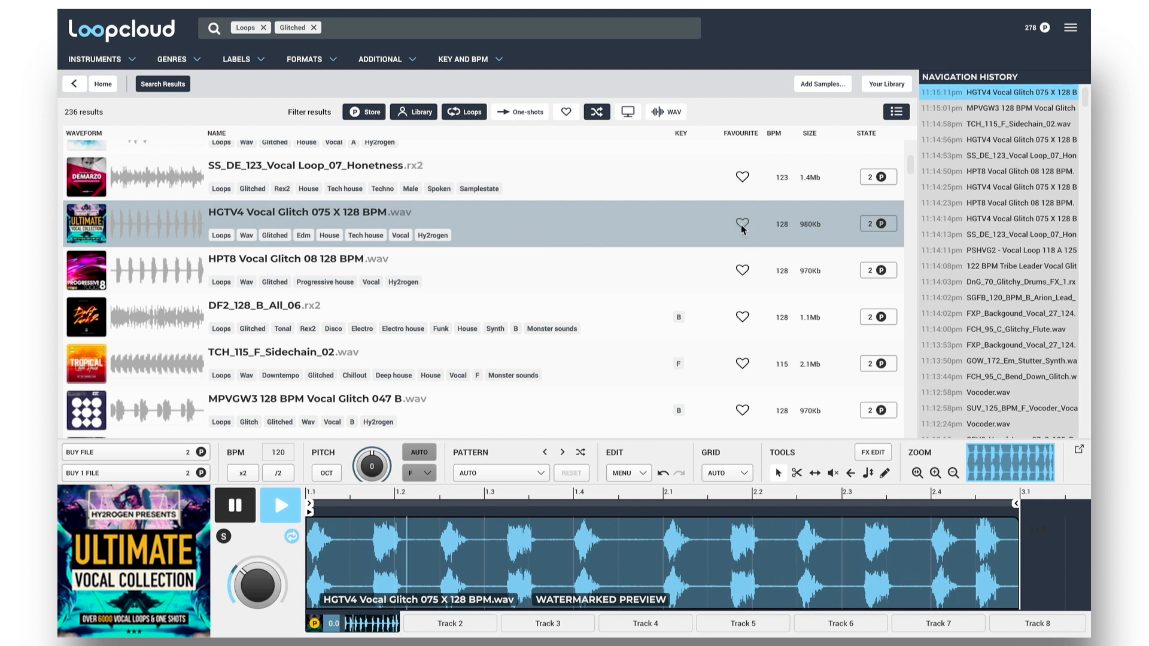
click(741, 223)
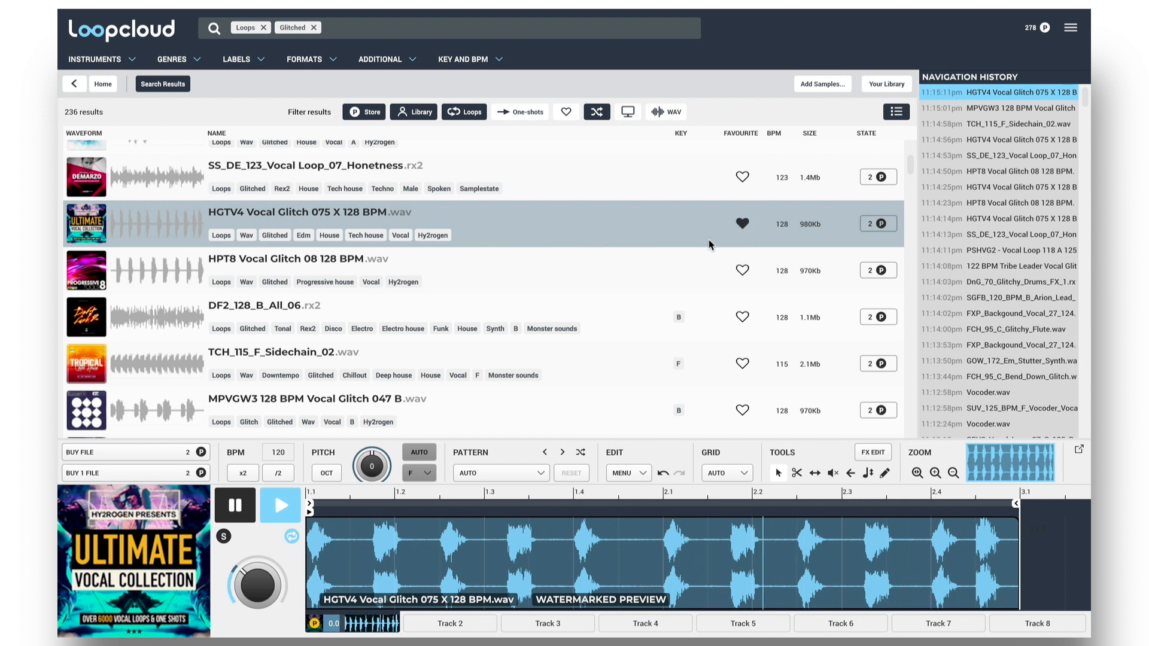
click(1070, 28)
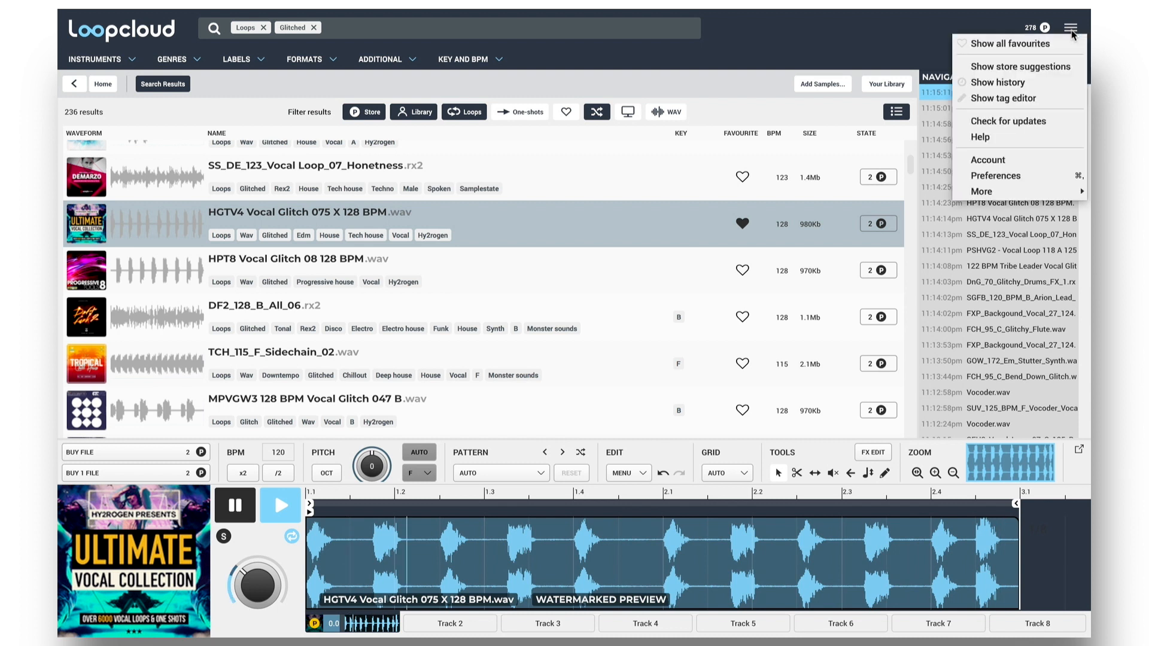
mouse_move(805, 66)
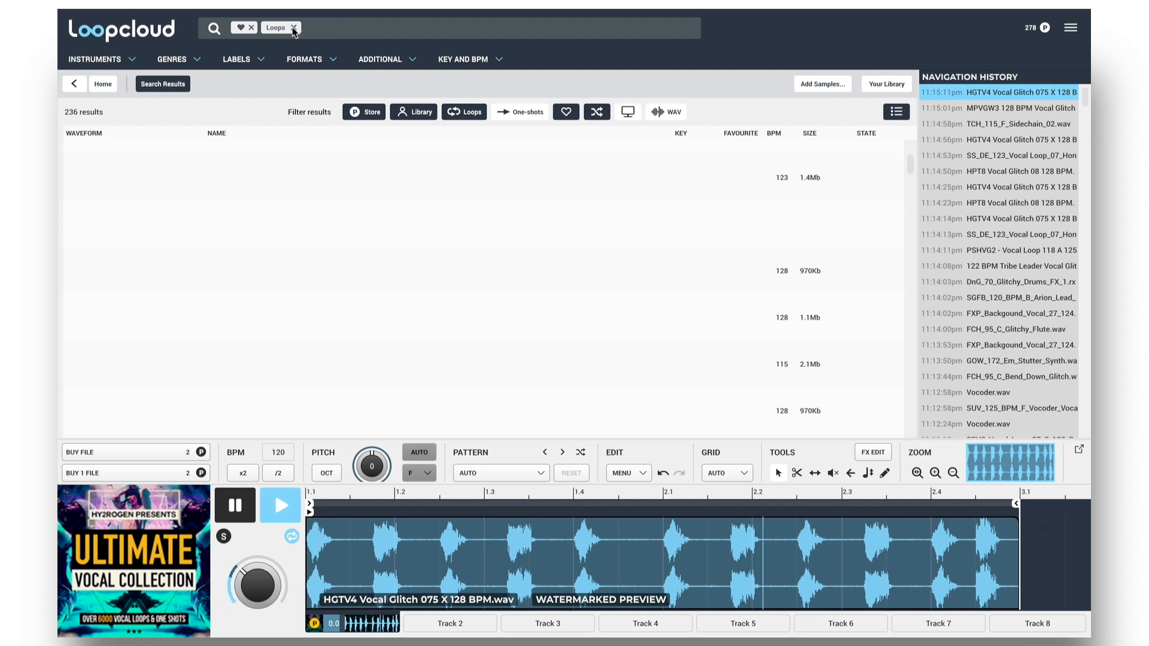
click(293, 28)
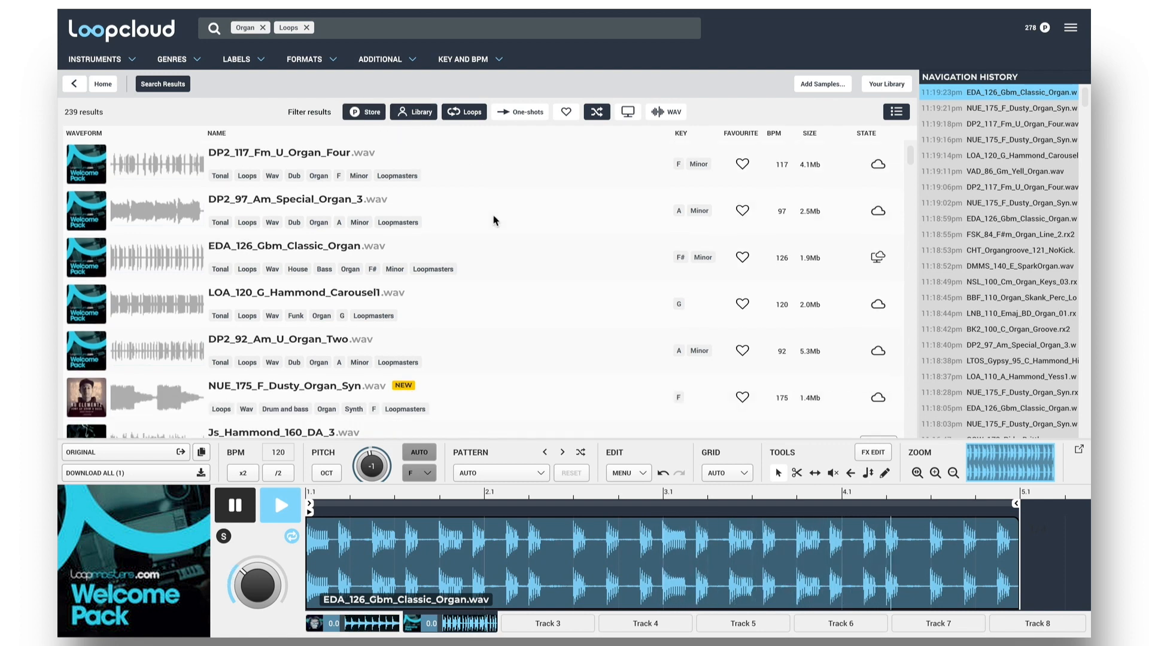
Narrow the organ loops to library files stored on this computer, then return to the home page
scroll(down, 3)
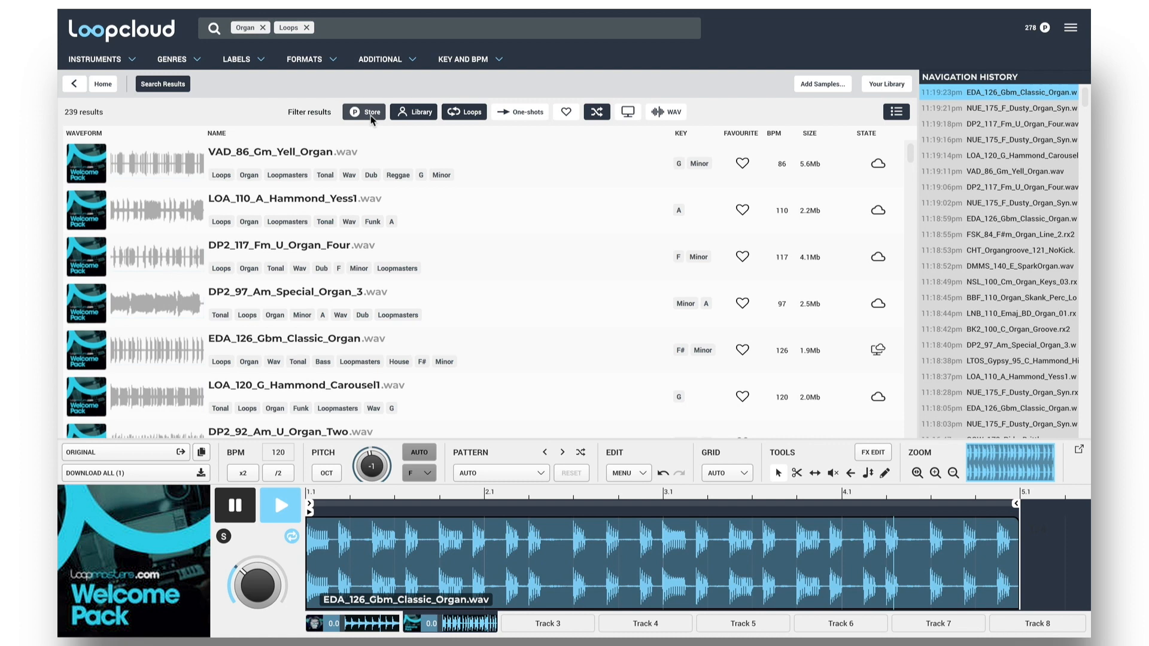
click(414, 111)
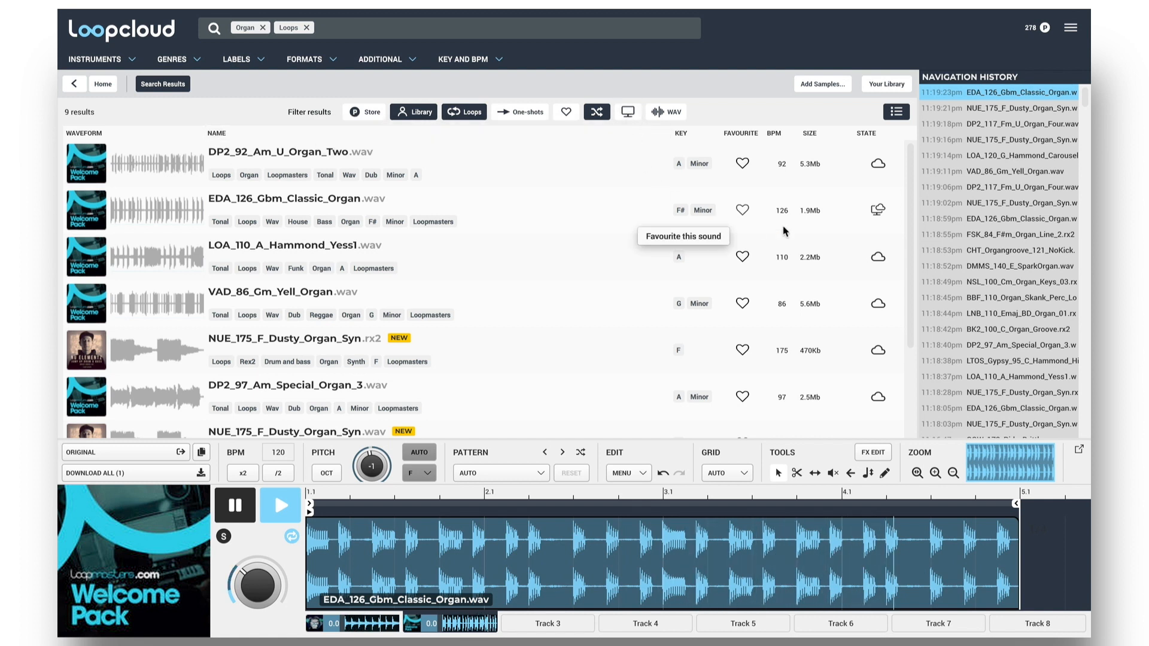
mouse_move(668, 193)
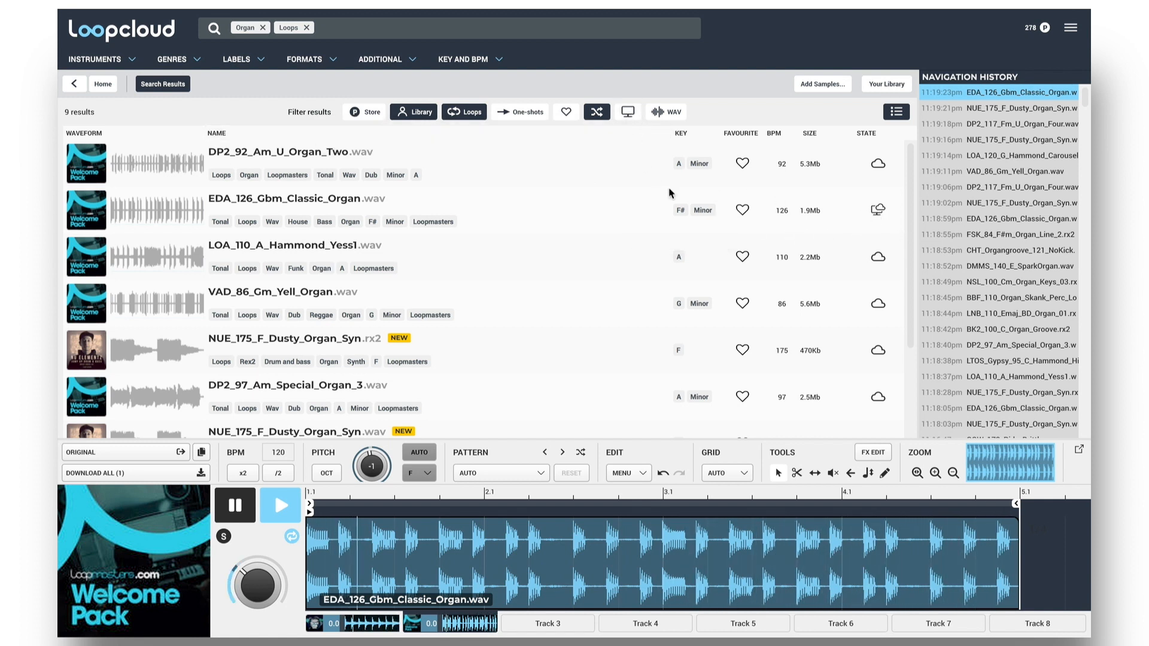
click(626, 112)
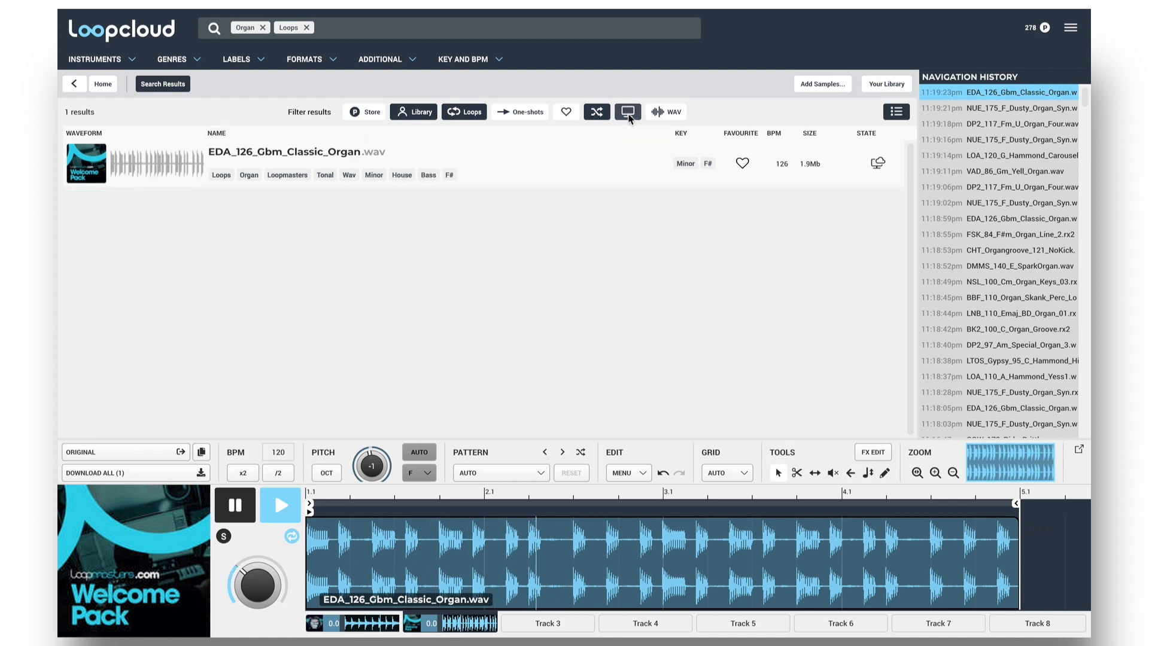
click(102, 83)
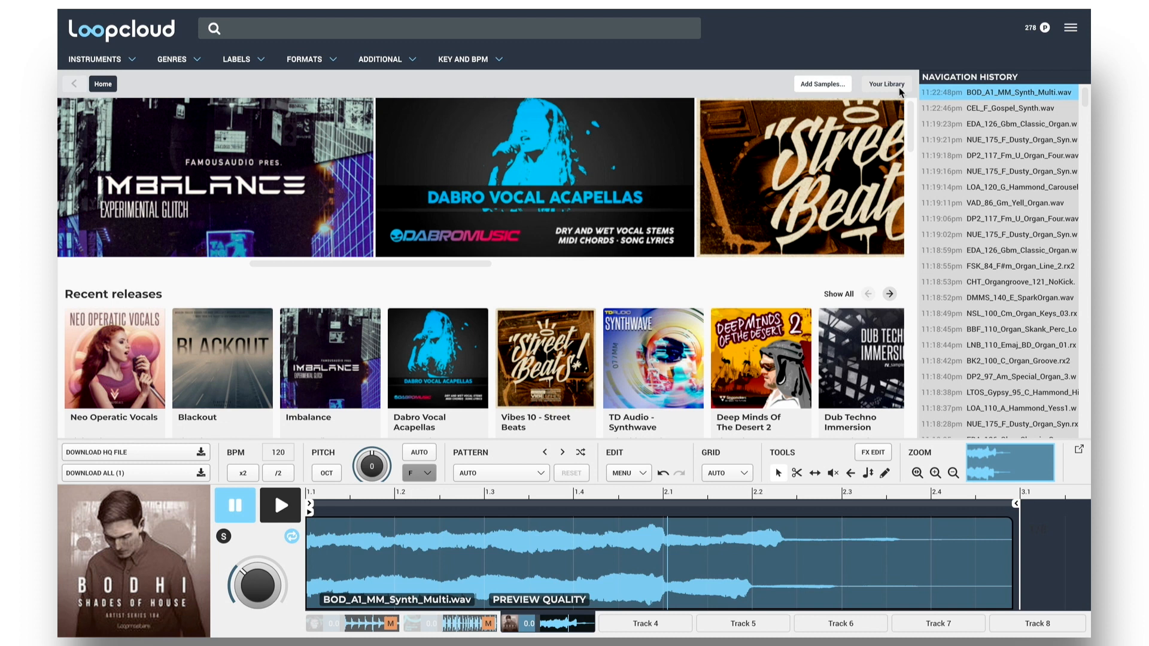
Show Your Library of sample packs and begin a new search with 'Dr'
click(886, 84)
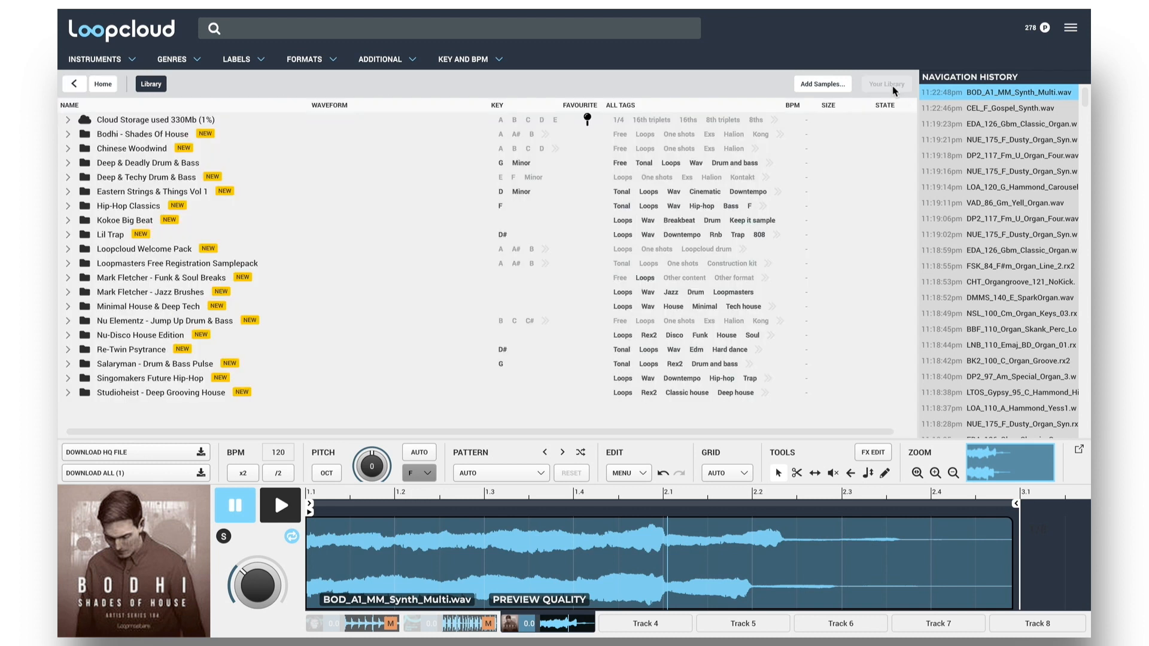
mouse_move(433, 163)
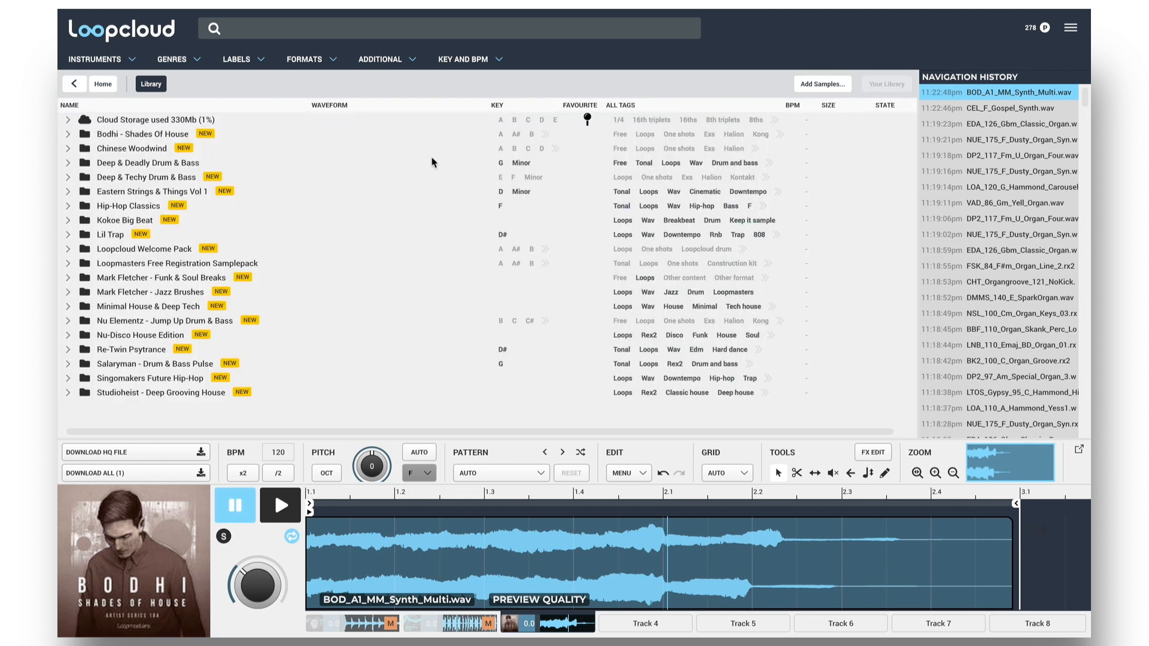
click(447, 28)
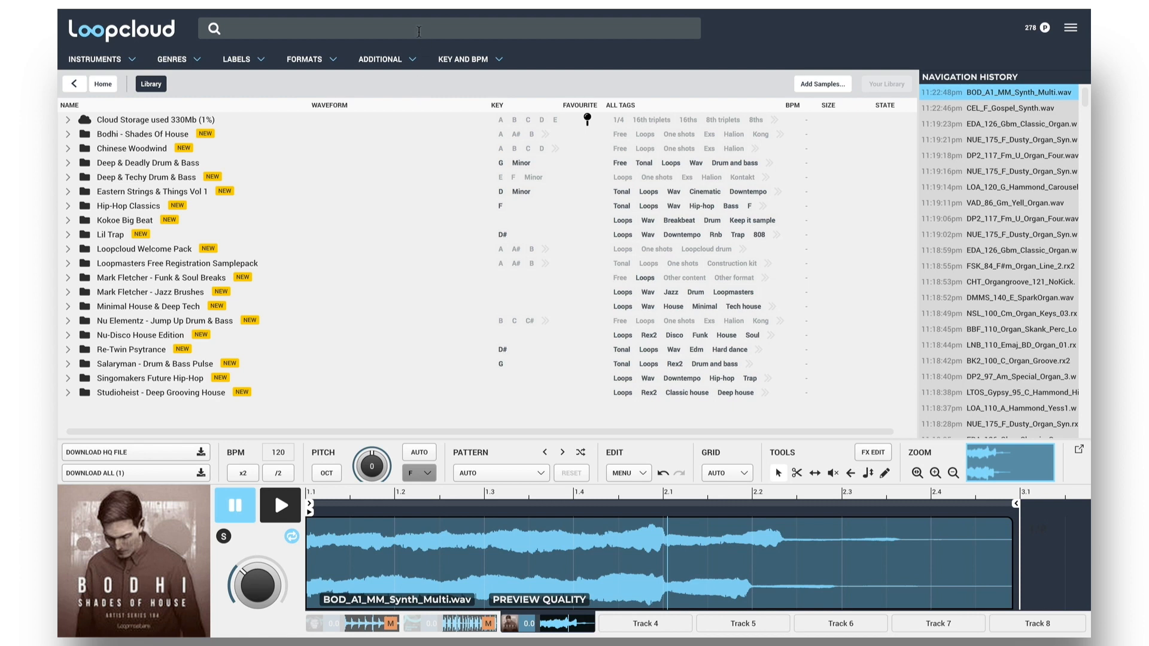
text(Drum)
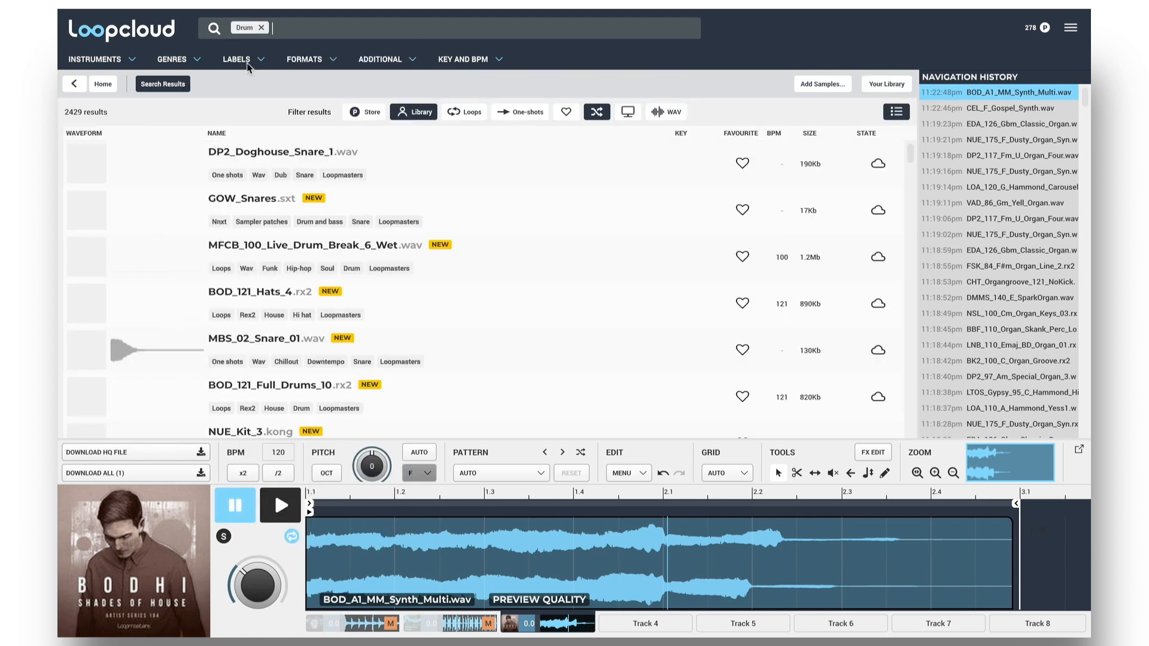
Restrict the Drum search to one-shots and add 'NOT Kick' to exclude kicks
click(519, 111)
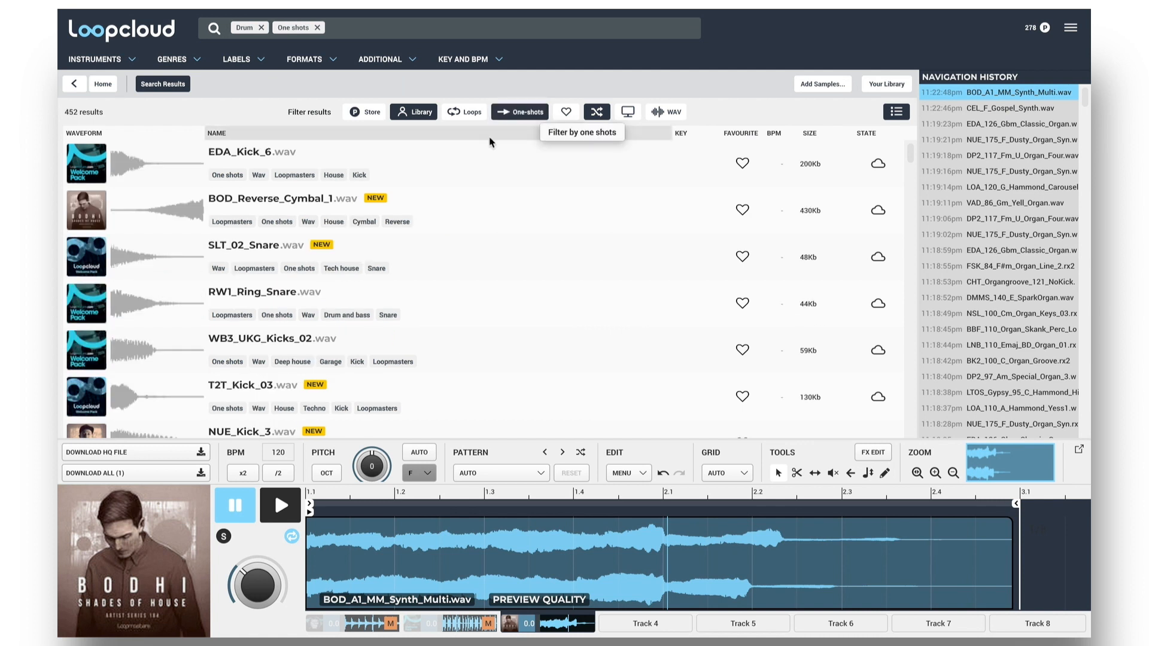
mouse_move(356, 73)
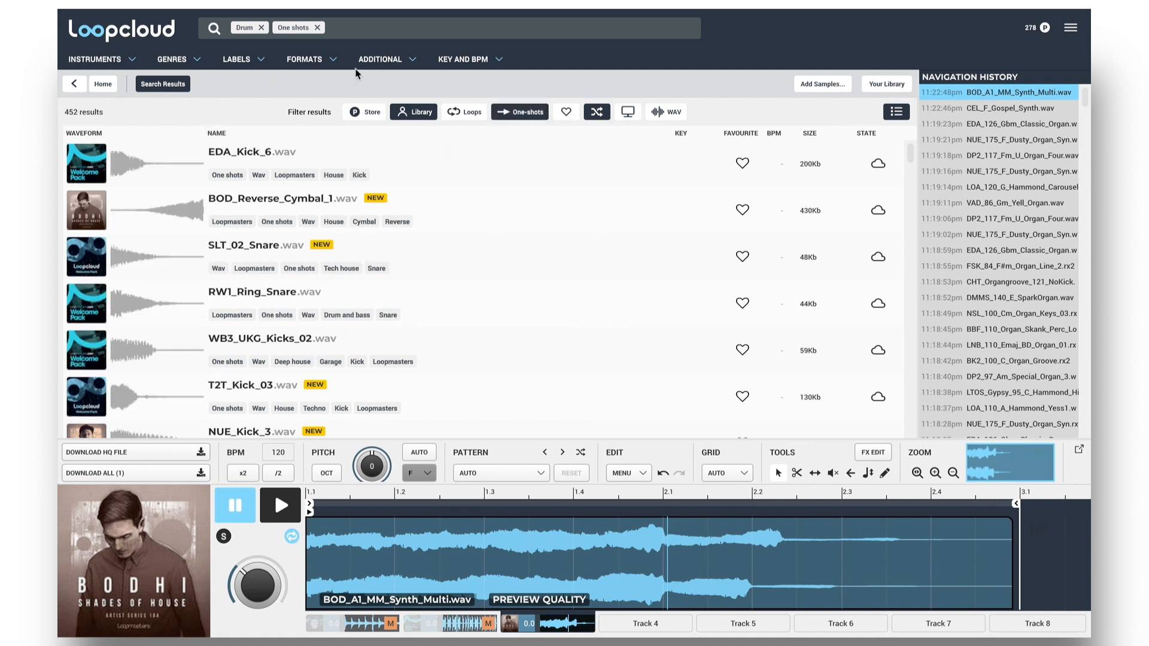
text(NOT)
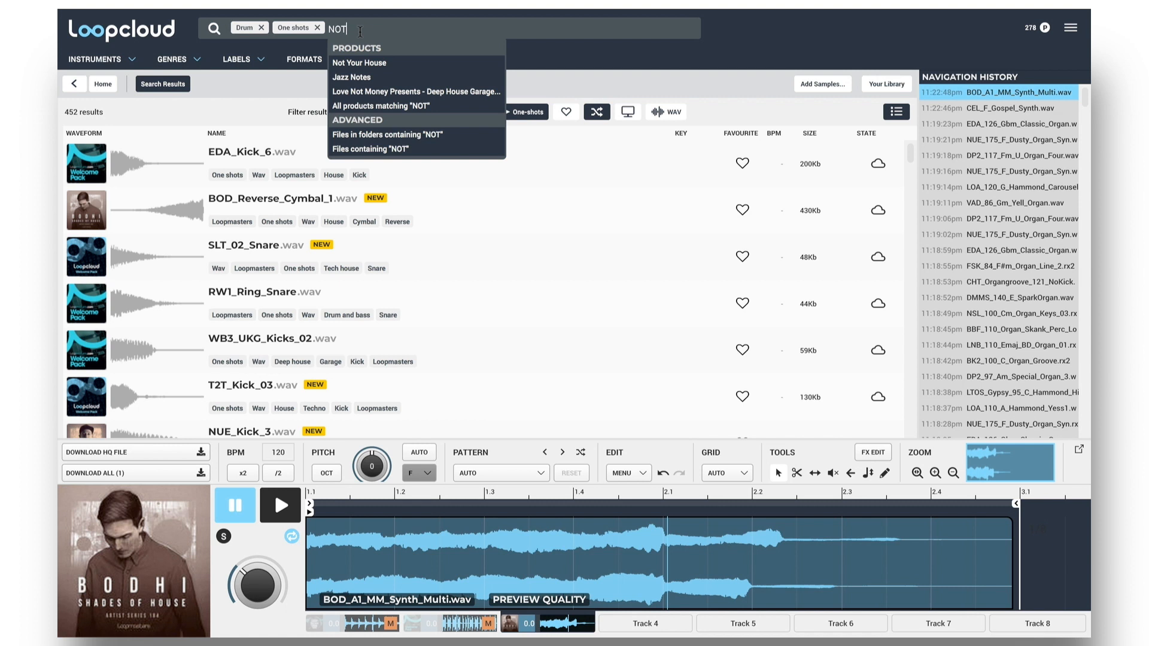
text(Kick)
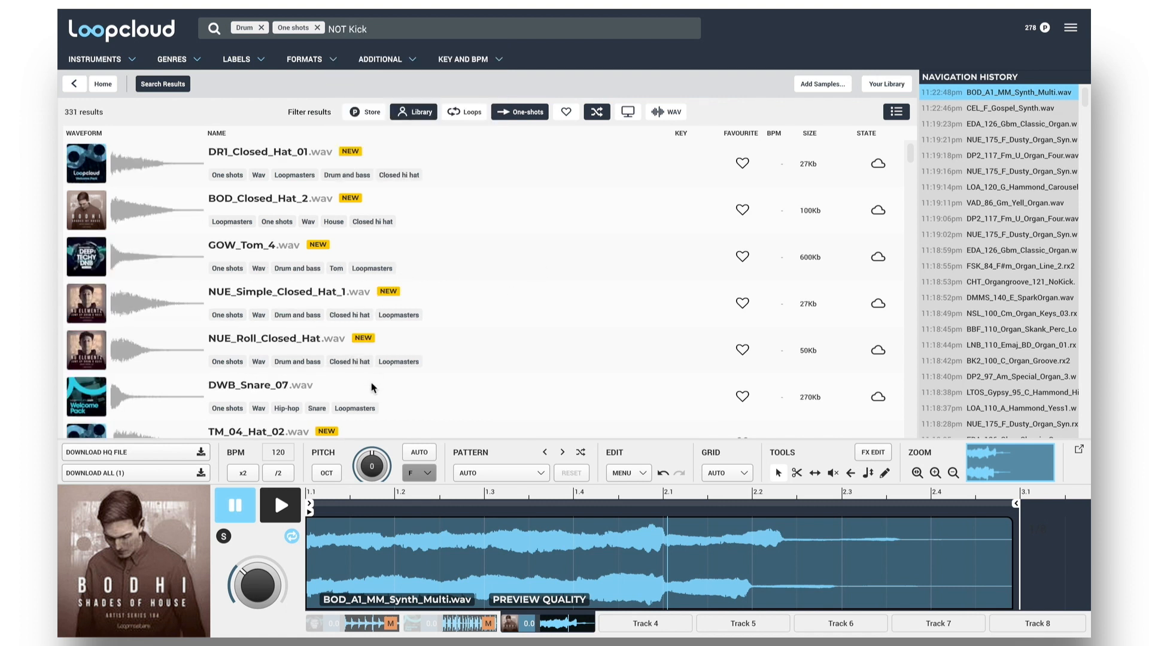
click(366, 29)
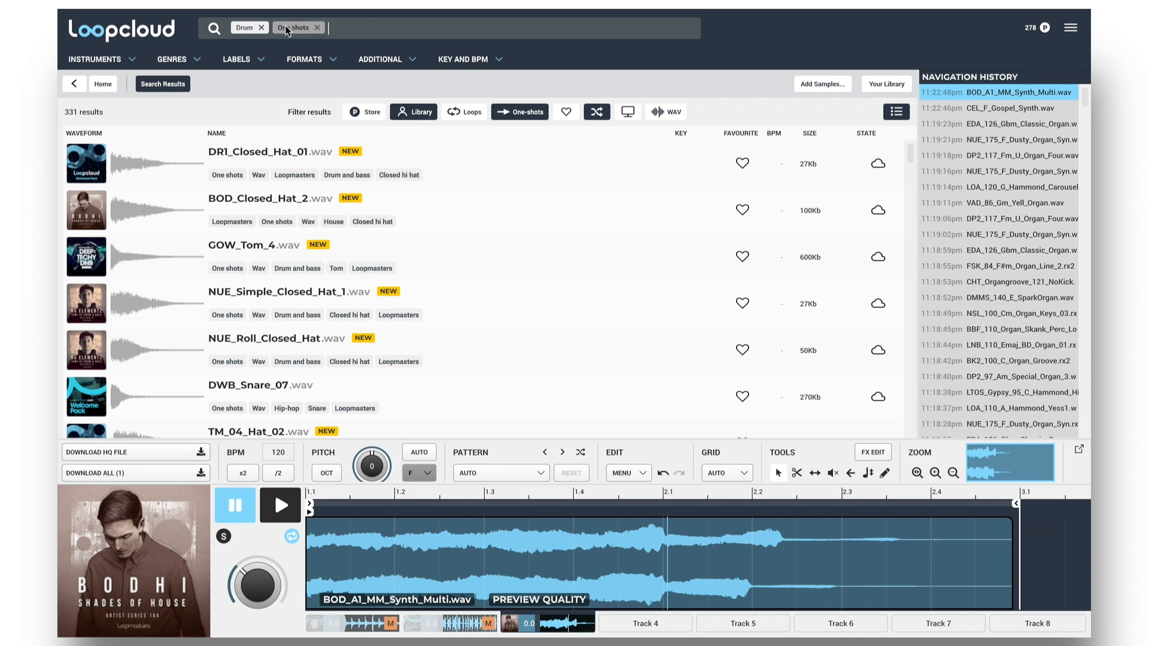
Replace the Drum tag with the query 'TAG:Synth AND NOT TAG:Pad'
click(261, 27)
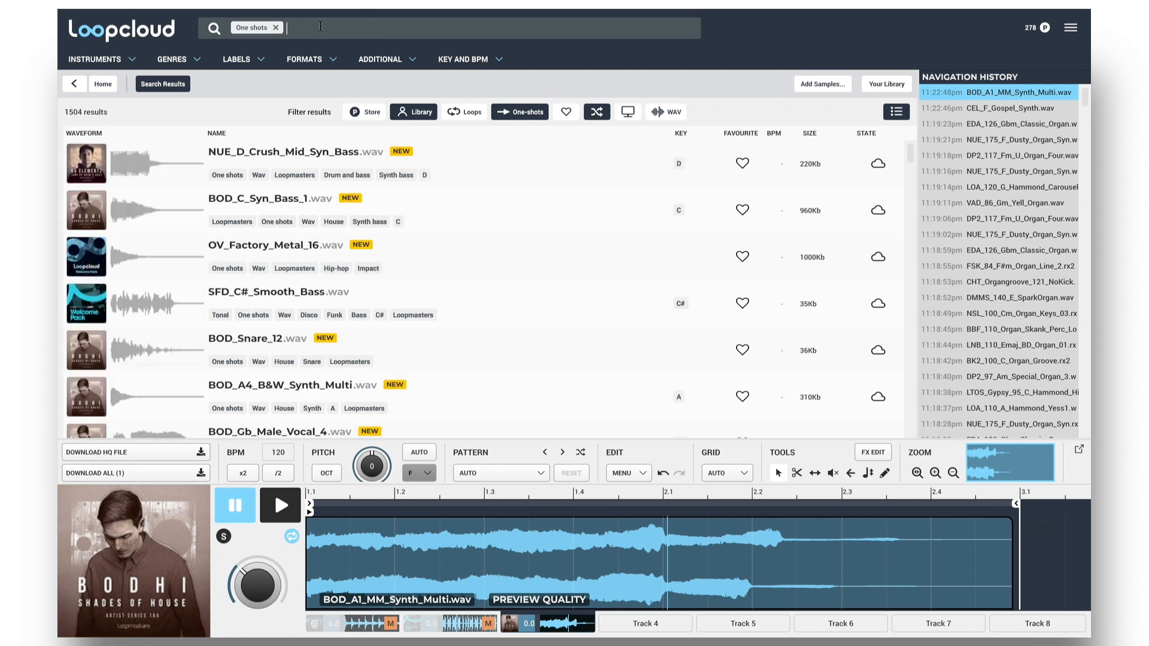
text(TAG:Synth)
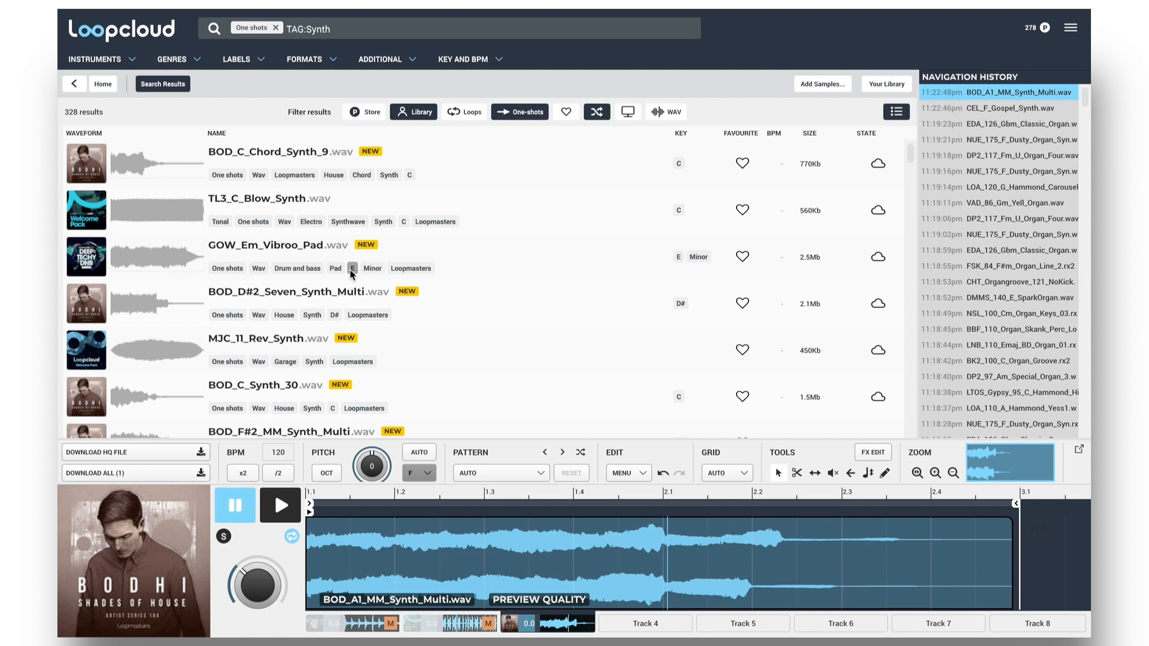
mouse_move(359, 35)
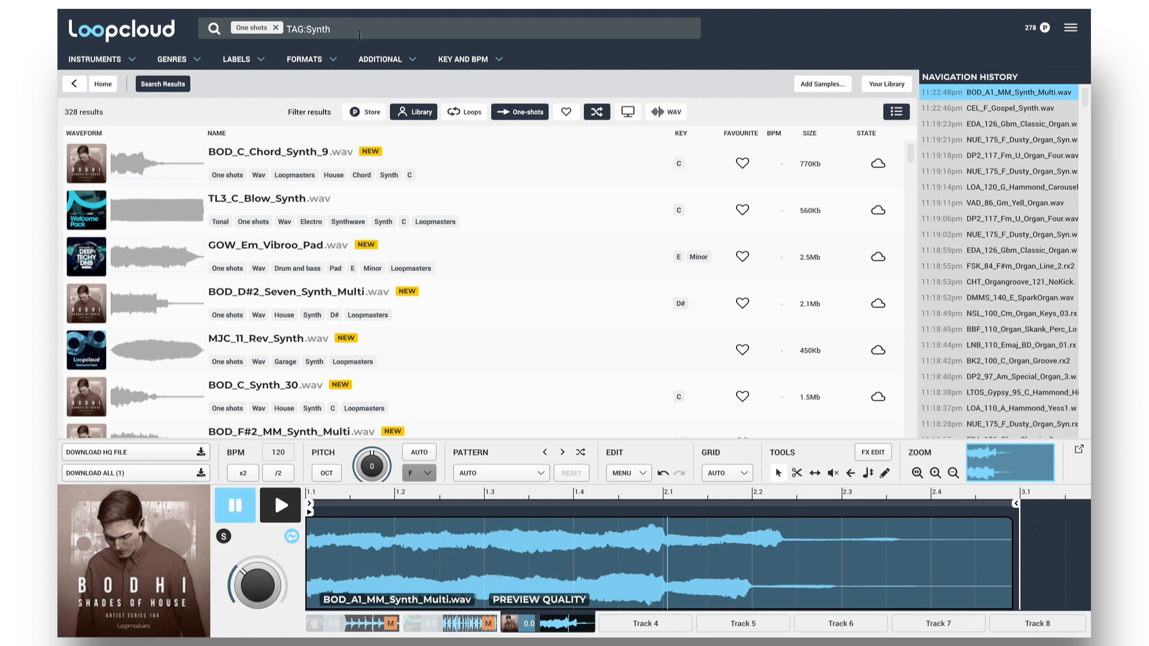
text(AND NOT)
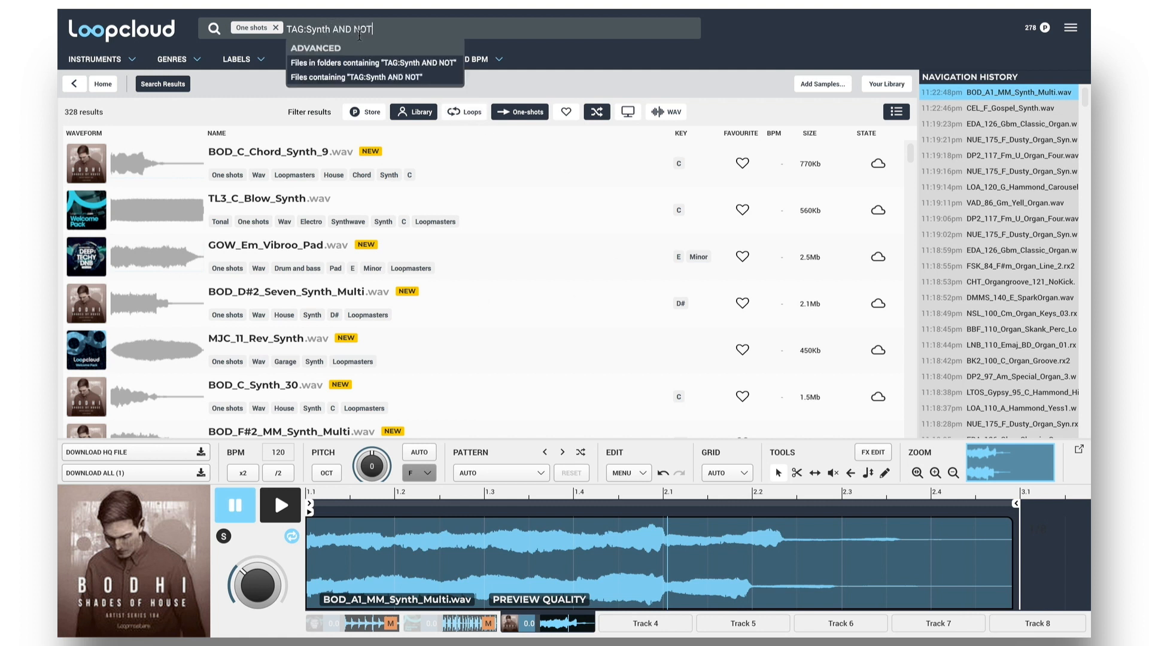
text(TAG:Pad)
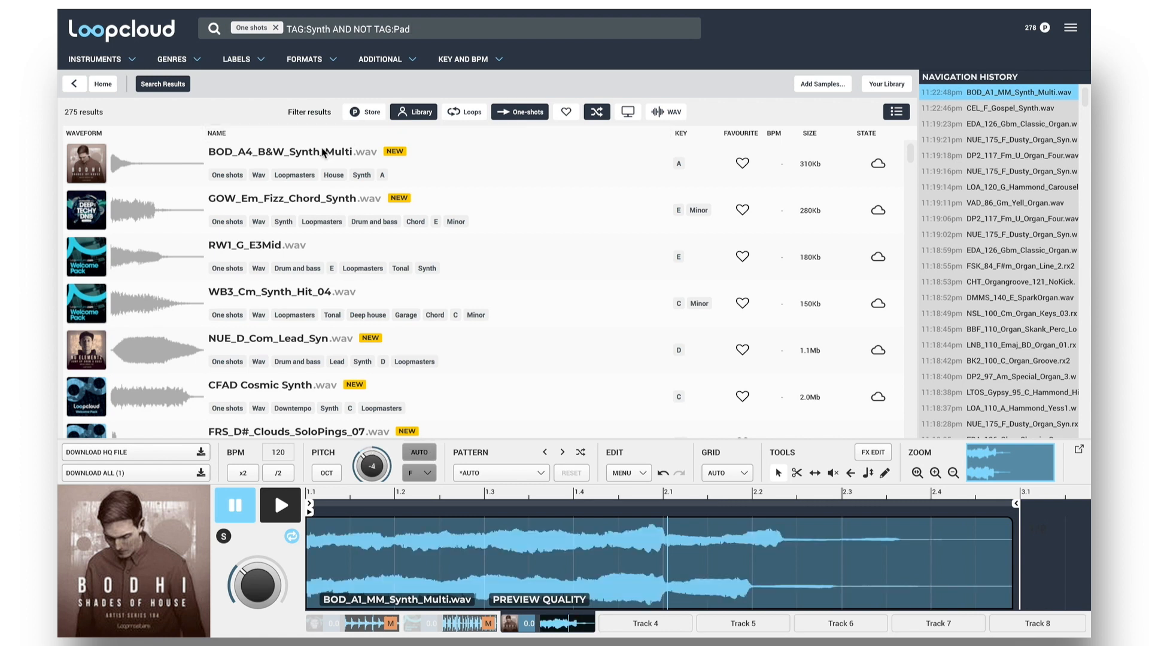
Audition the BOD_A4_B&W_Synth_Multi, GOW_Em_Fizz_Chord_Synth and RW1_G_E3Mid one-shots
click(307, 153)
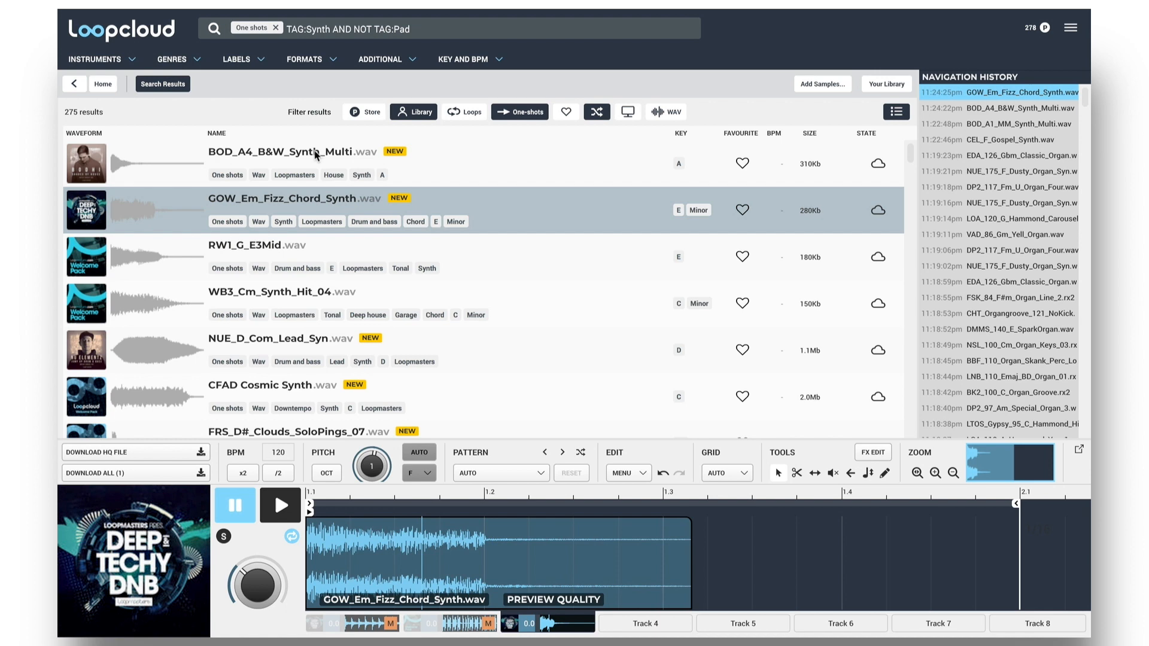
click(256, 245)
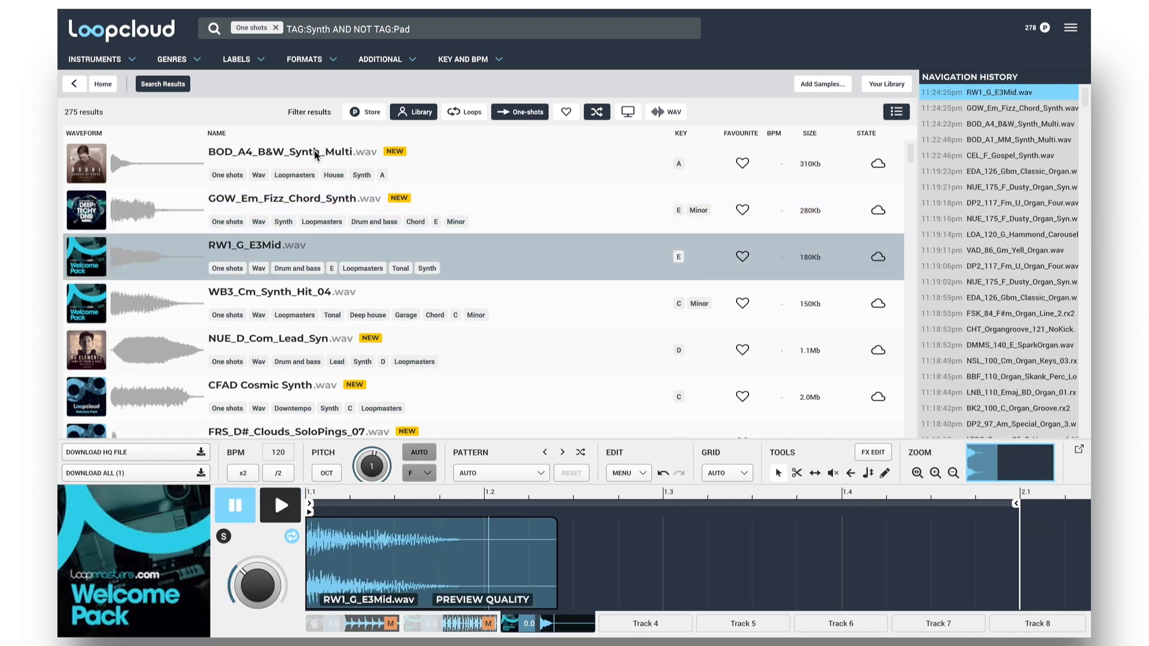
click(282, 291)
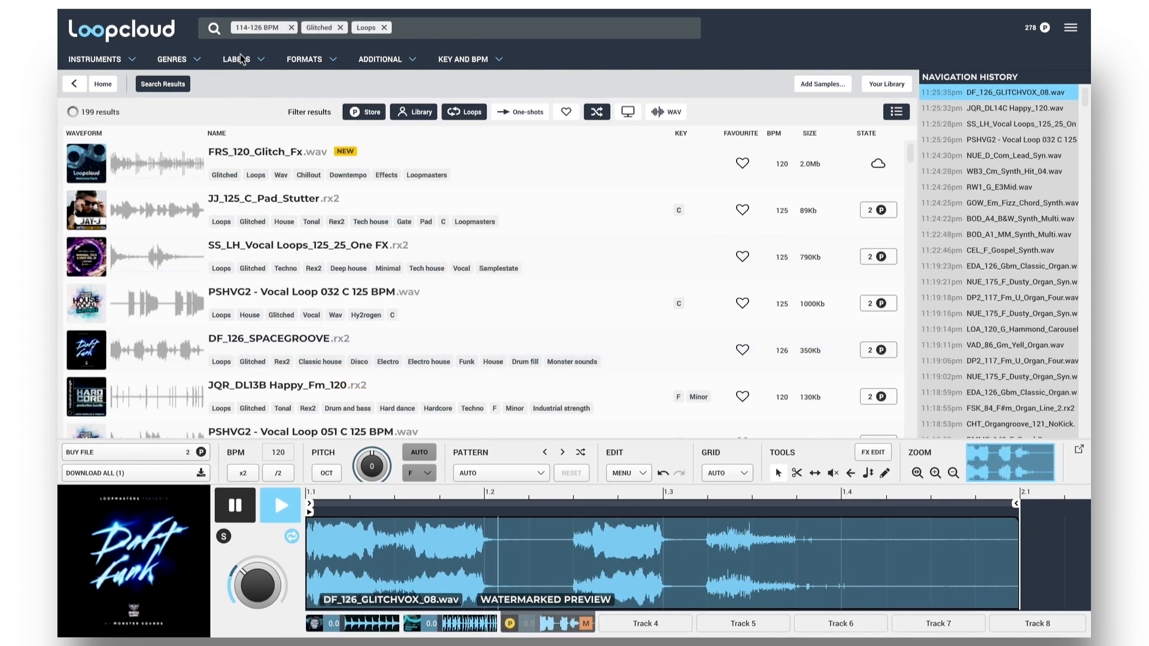
Save the 114–126 BPM glitched loops search and check it in the saved searches list
click(213, 29)
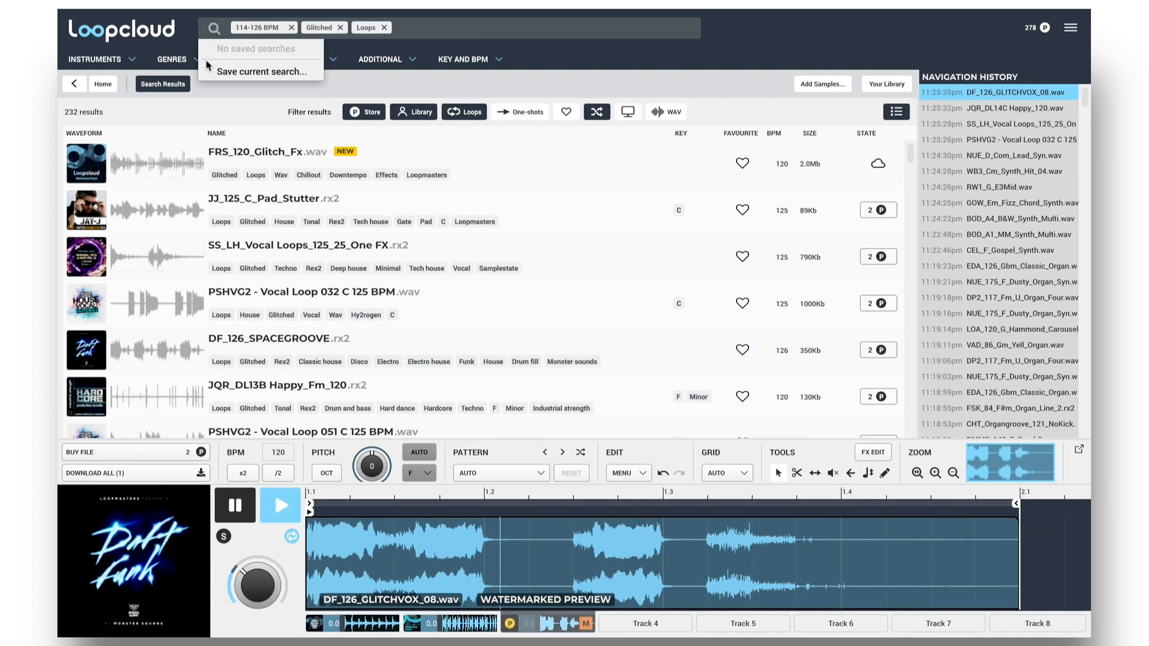
click(292, 76)
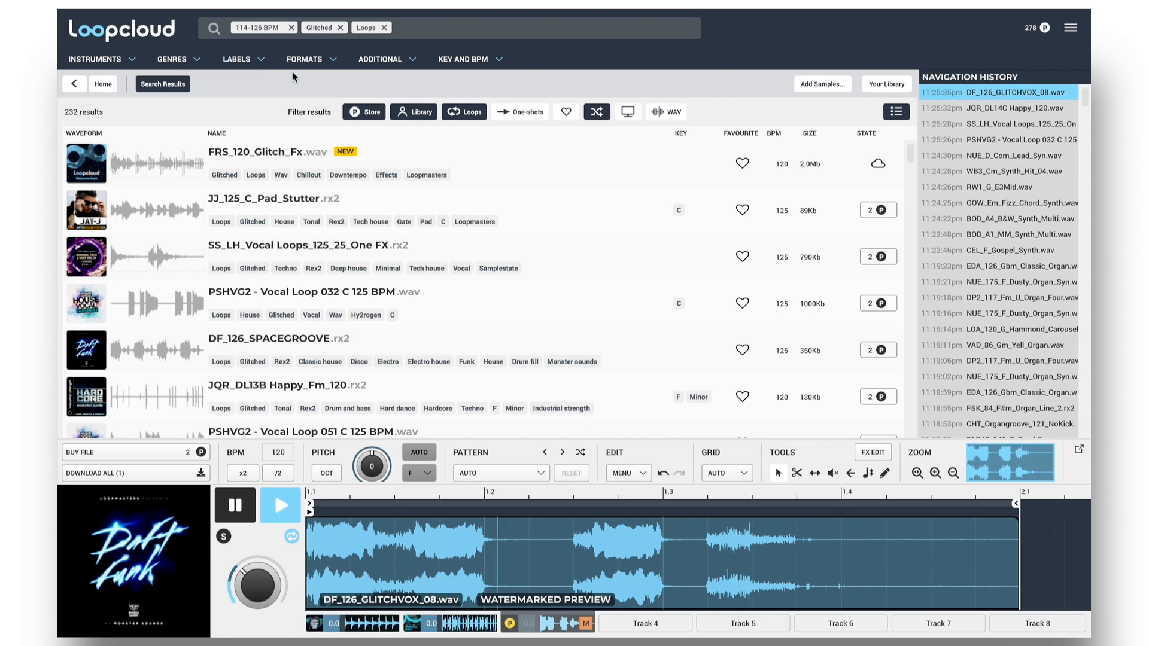
click(102, 84)
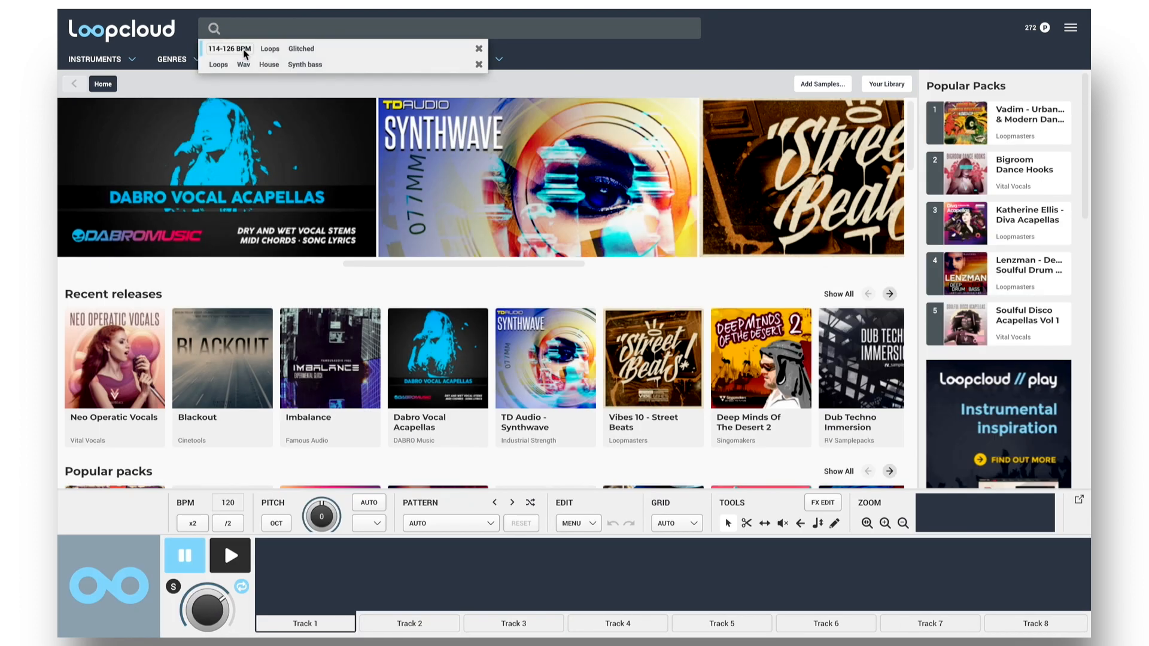